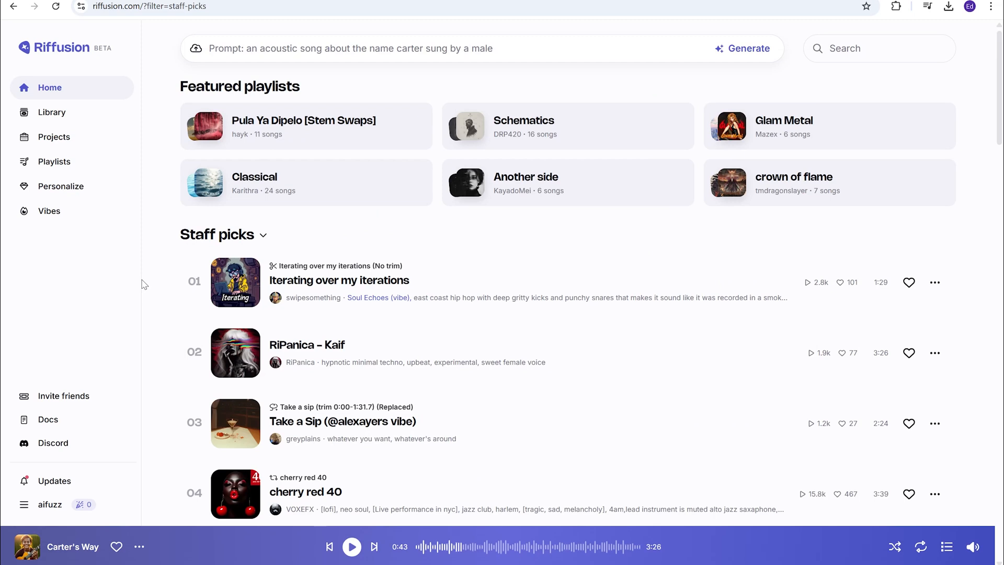
pyautogui.moveTo(149, 289)
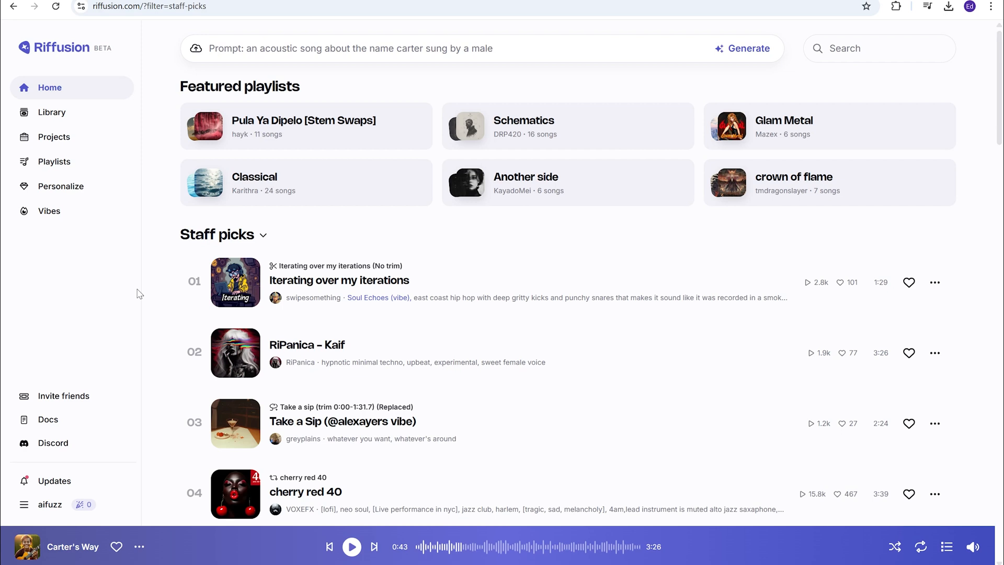
pyautogui.moveTo(68, 290)
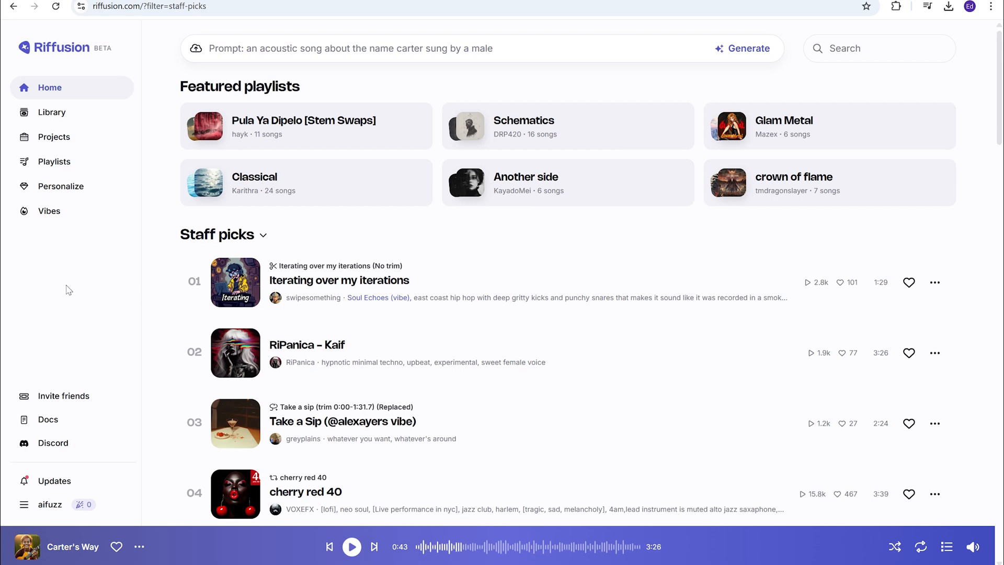
pyautogui.moveTo(148, 299)
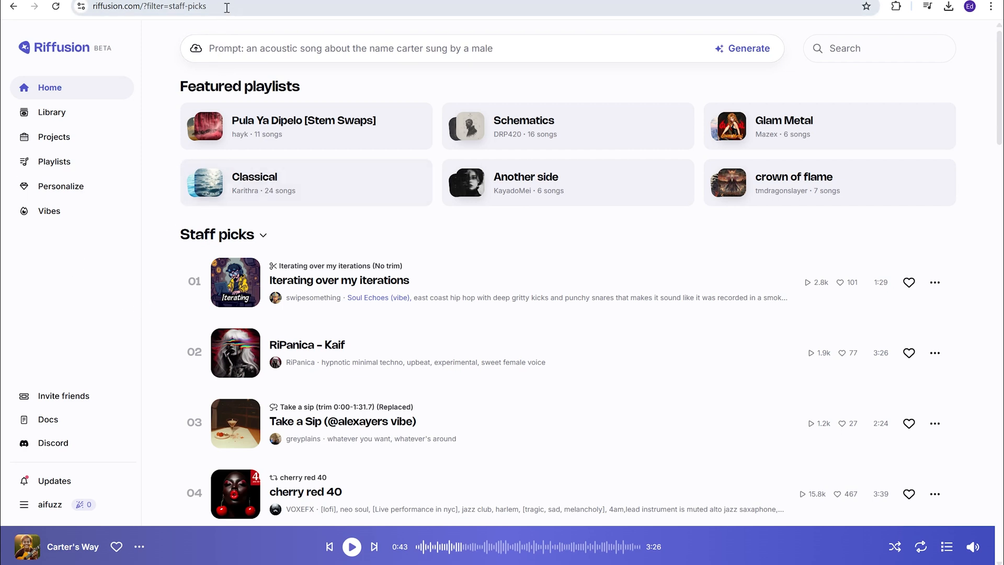
pyautogui.moveTo(132, 342)
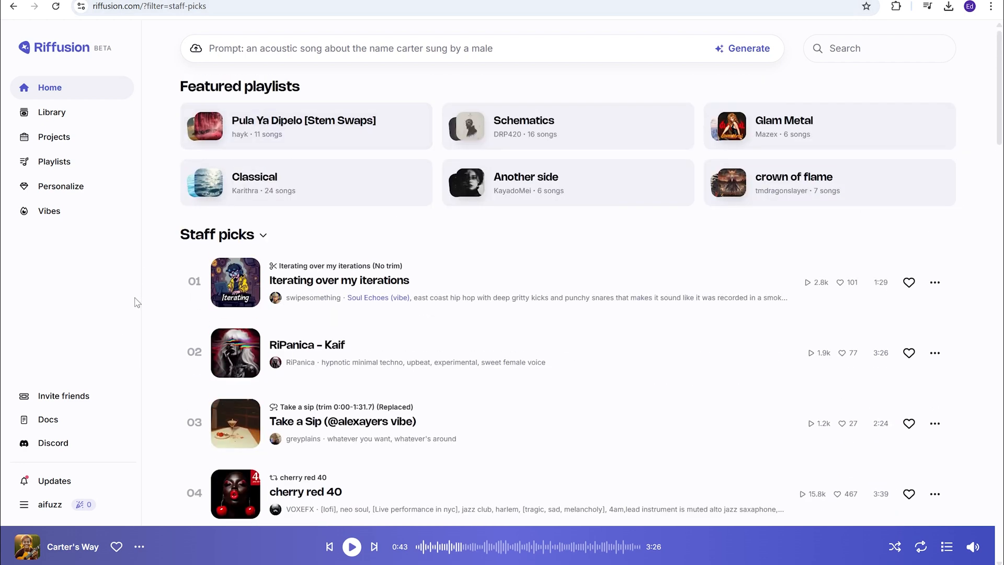
pyautogui.moveTo(74, 50)
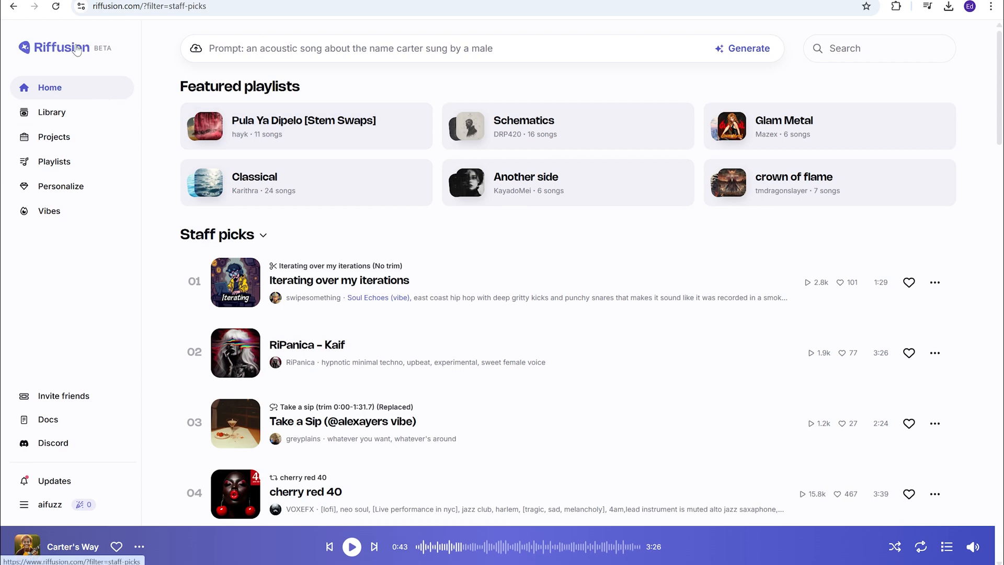
pyautogui.moveTo(57, 111)
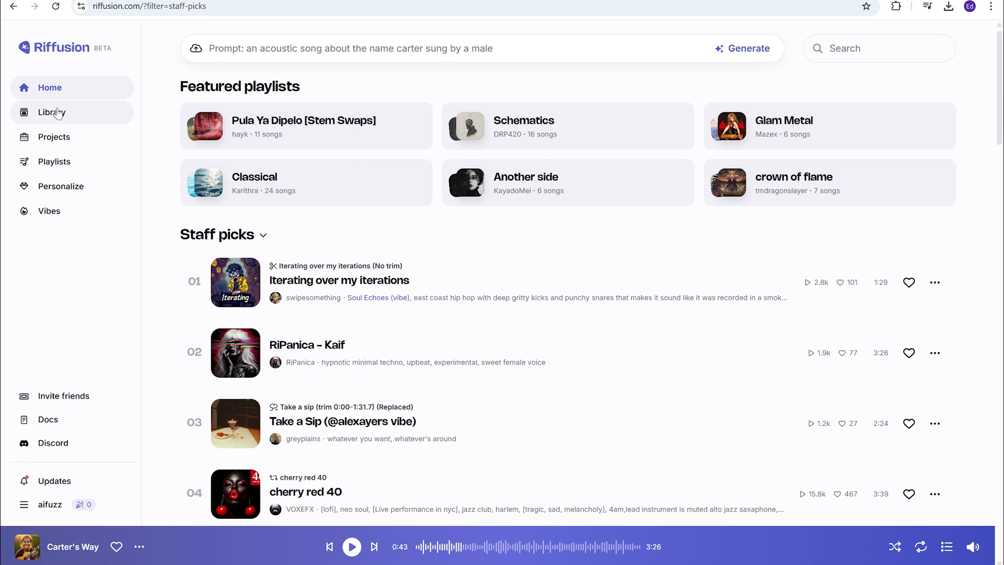
# Step: Browse the My Songs, Projects, Playlists, Personalization and Vibes sections, then return home
pyautogui.click(51, 112)
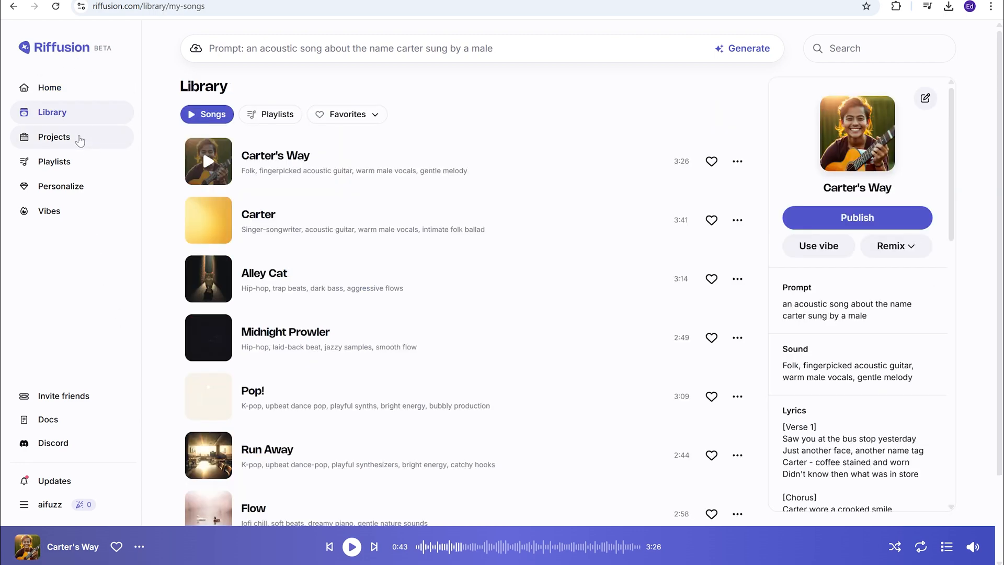
pyautogui.click(54, 137)
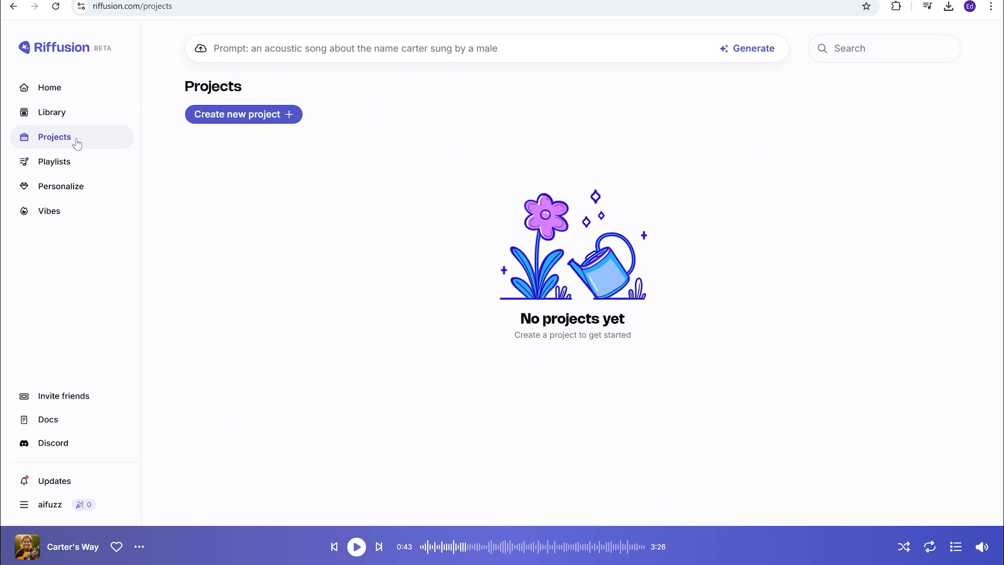
pyautogui.click(54, 162)
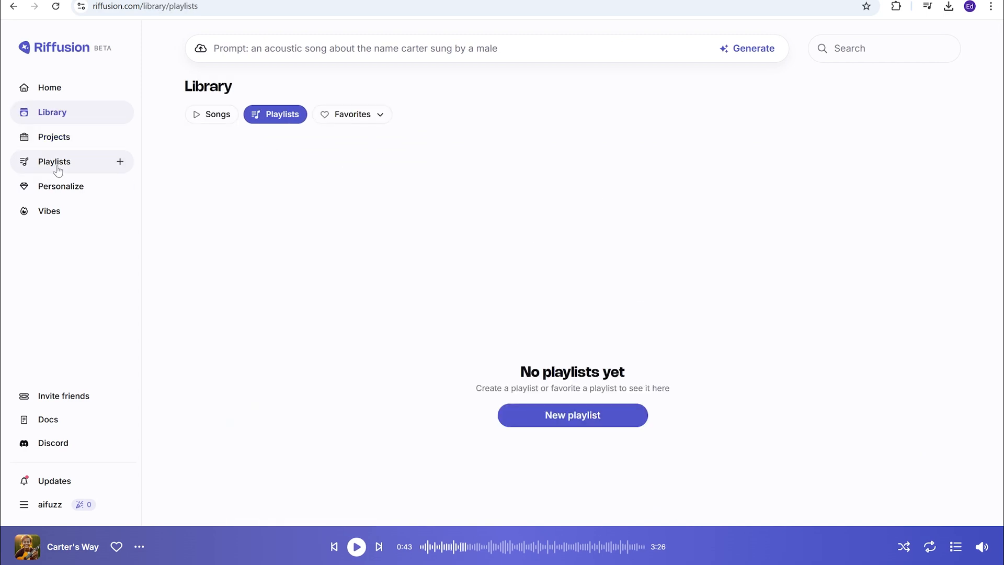
pyautogui.moveTo(77, 186)
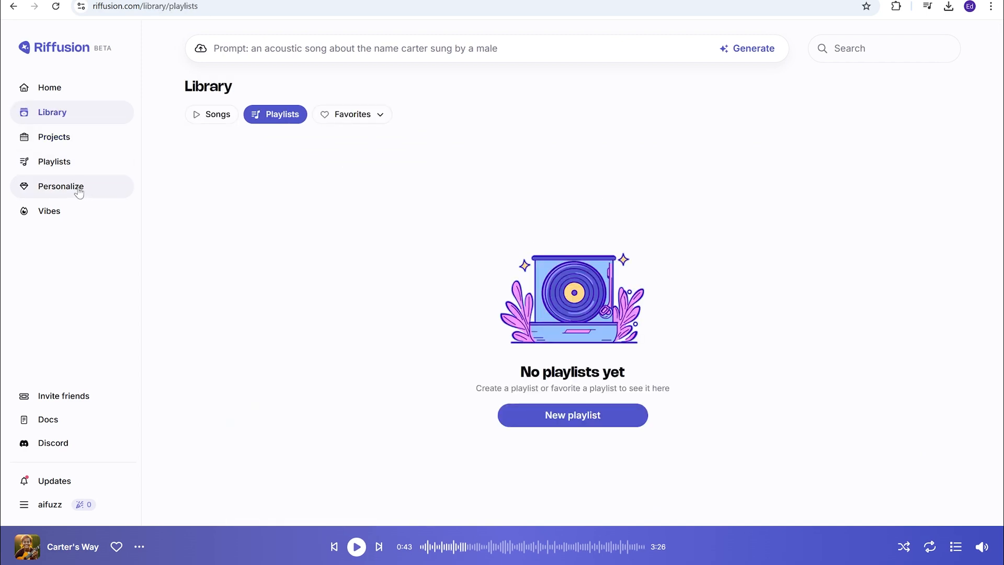
pyautogui.click(59, 186)
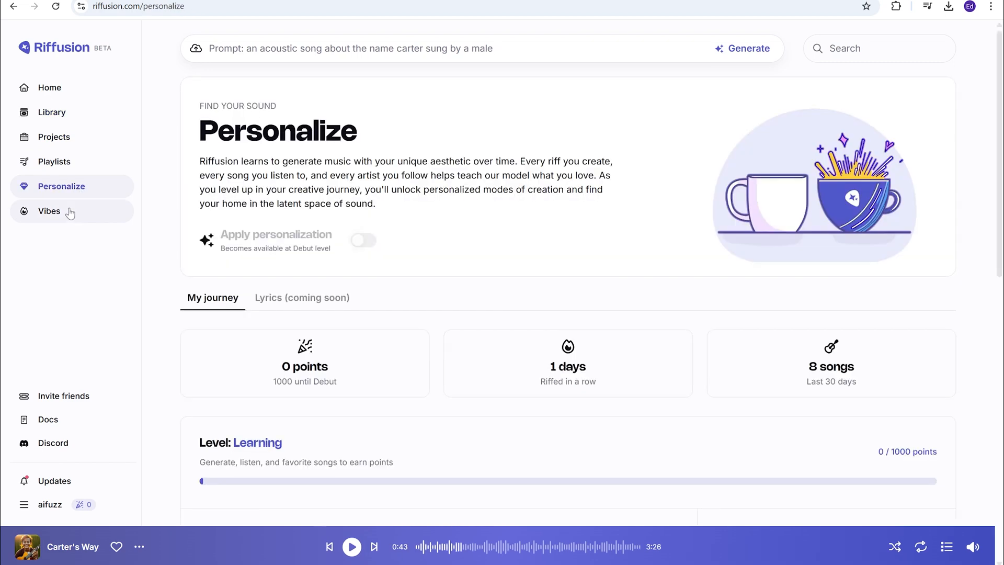
pyautogui.click(49, 211)
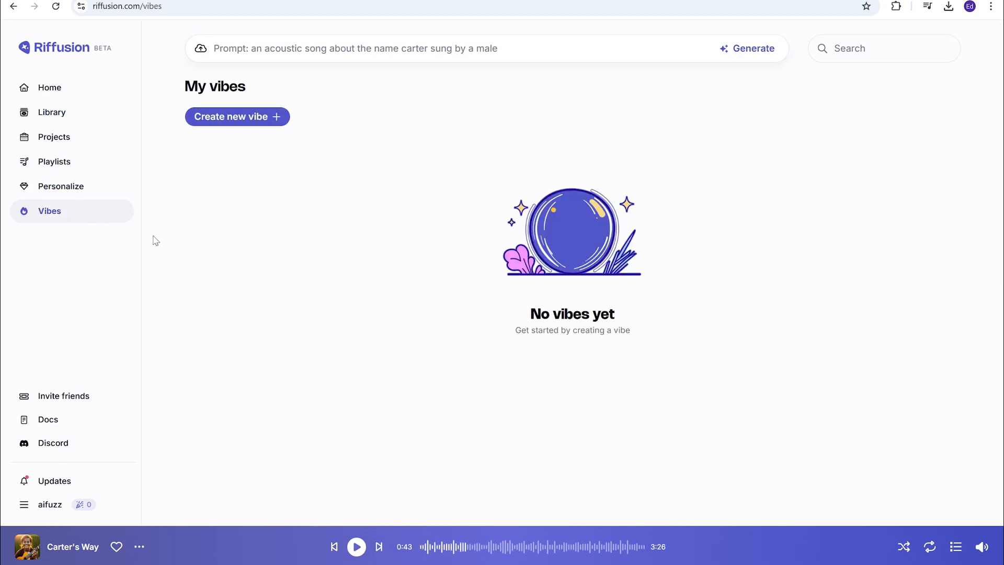
pyautogui.moveTo(57, 88)
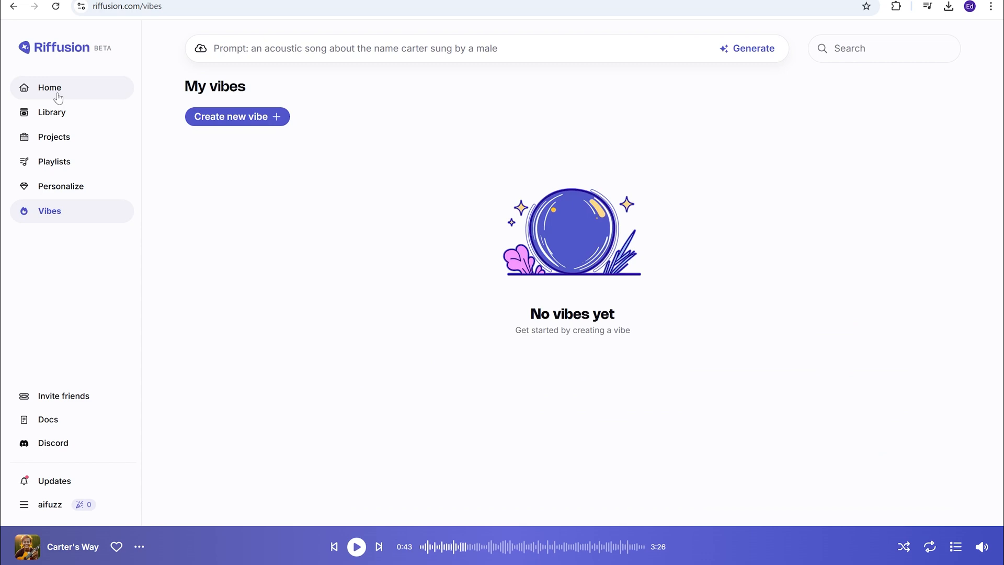
pyautogui.click(49, 87)
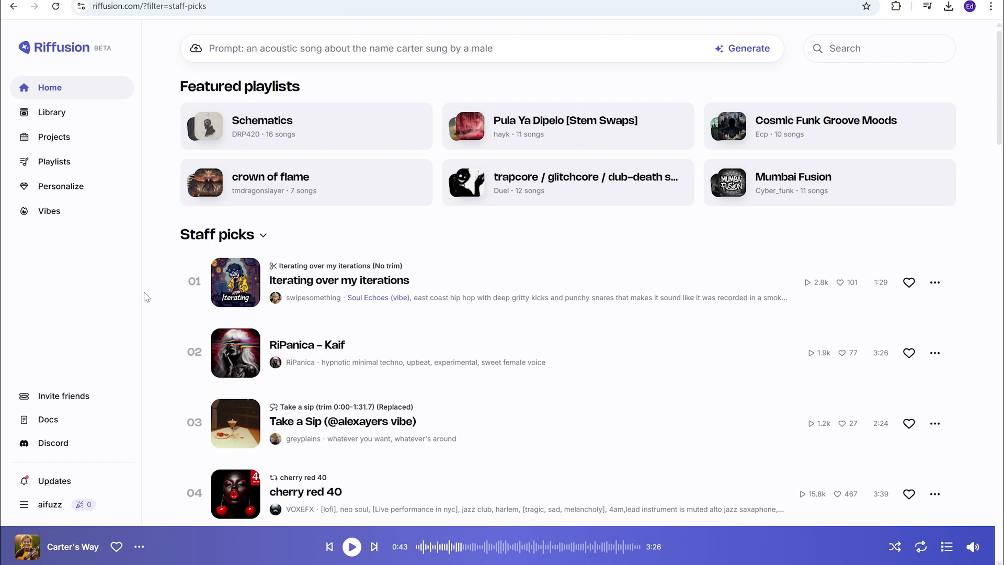
pyautogui.moveTo(86, 102)
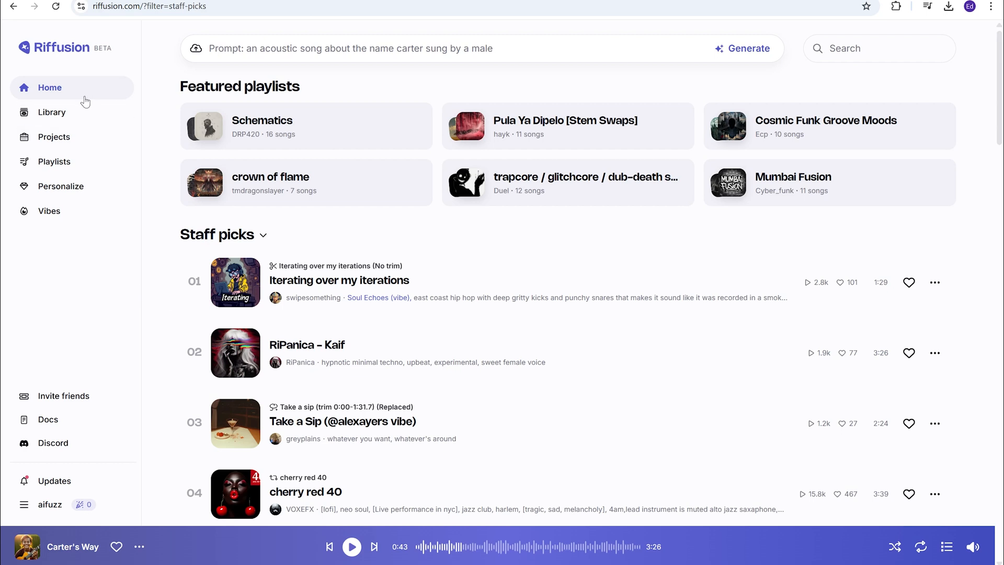
# Step: Expand the song prompt editor, view the Compose form, and return to the plain Prompt tab
pyautogui.click(385, 48)
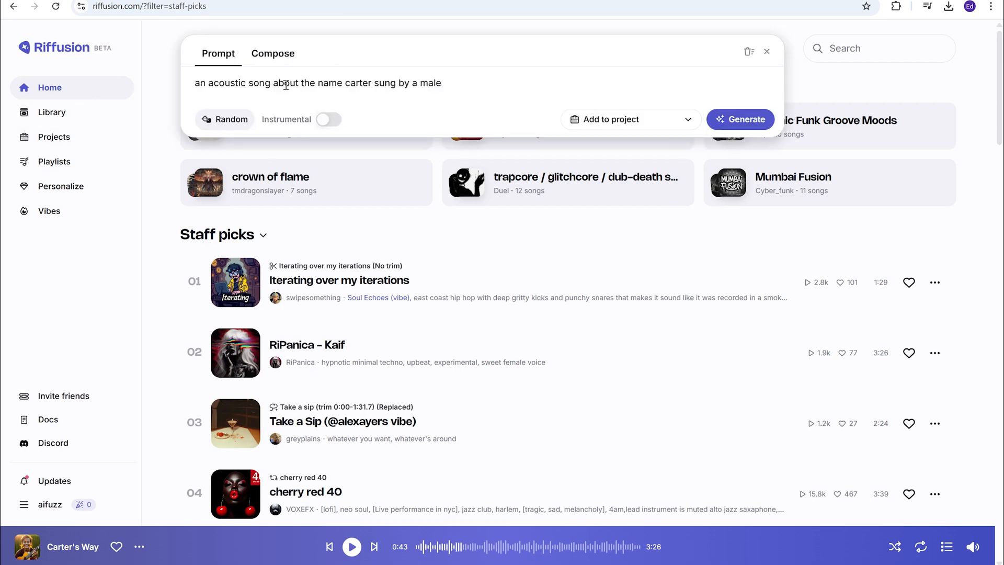
pyautogui.click(272, 54)
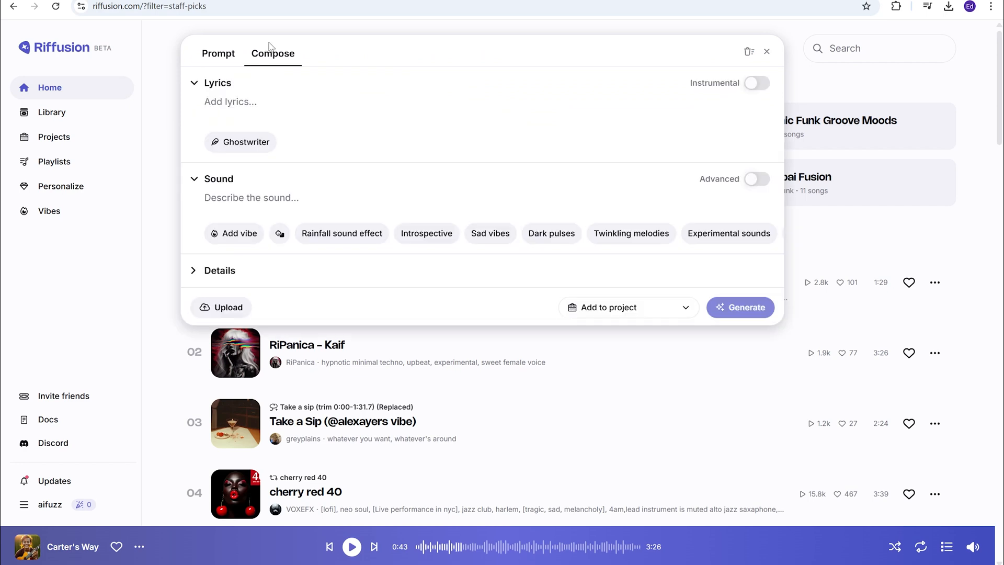
pyautogui.moveTo(219, 58)
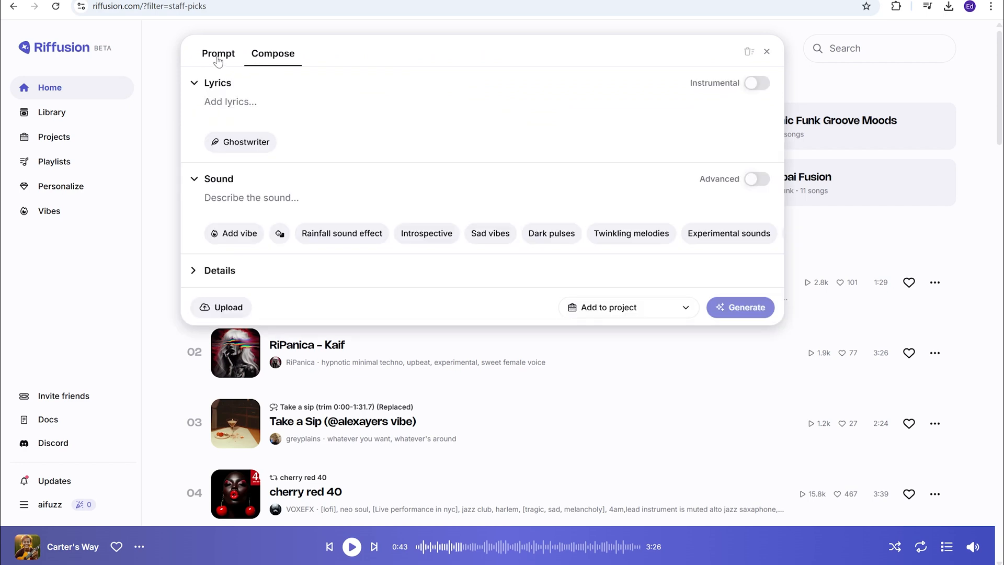
pyautogui.click(219, 53)
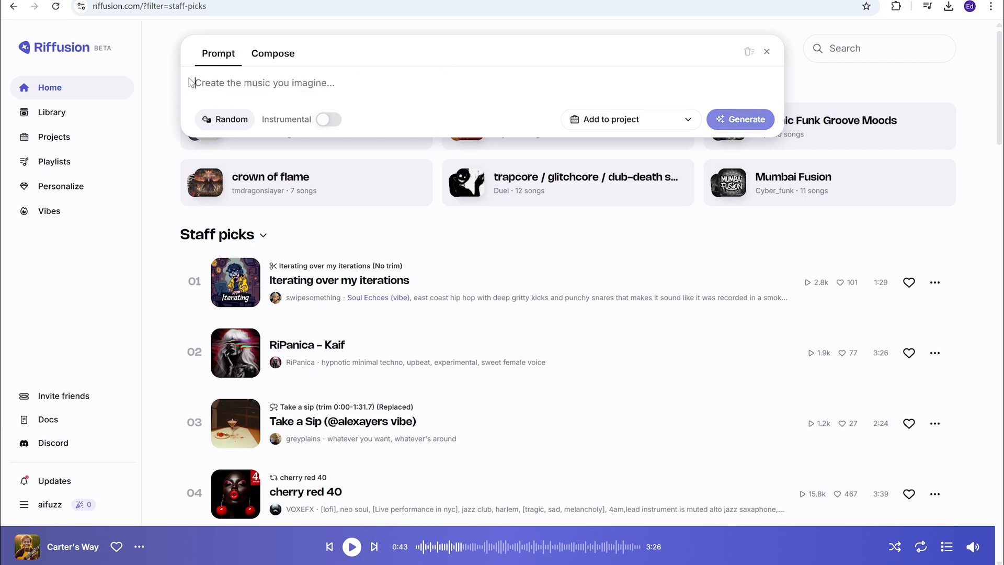
# Step: Generate songs from a Pop/Dance prompt about falling in love at a summer festival
pyautogui.write('Pop/Dance prompt with a subject about falling in love at a summer festival, featuring synths, electronic drums, bass, and electric guitar performed by a 24-year-old female vocalist.')
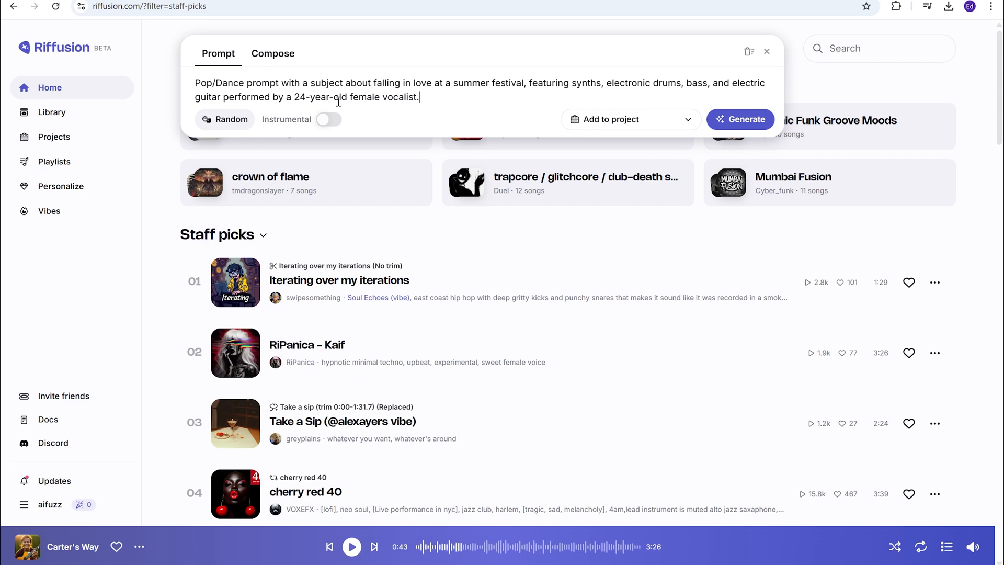
pyautogui.moveTo(466, 97)
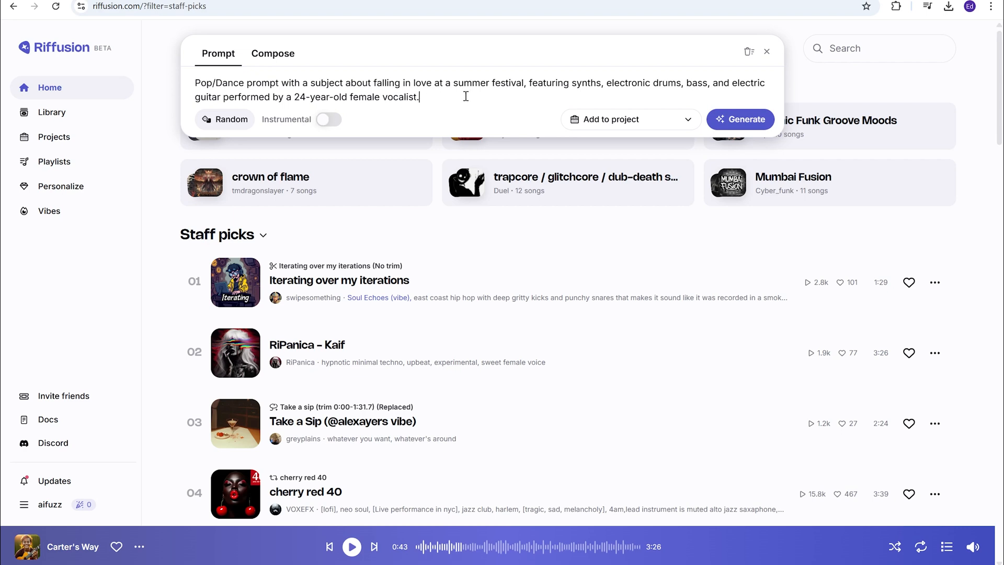
pyautogui.moveTo(460, 120)
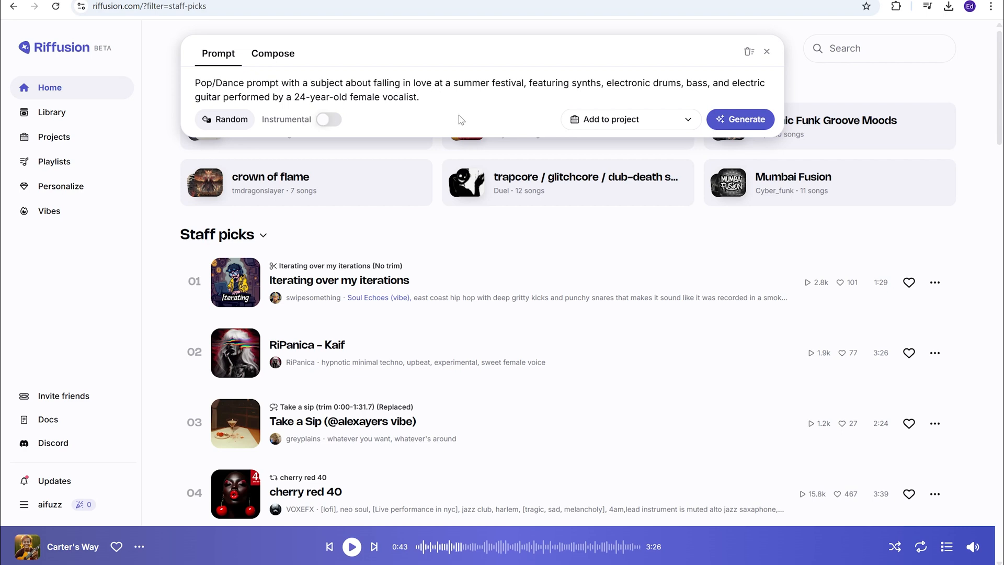
pyautogui.moveTo(744, 119)
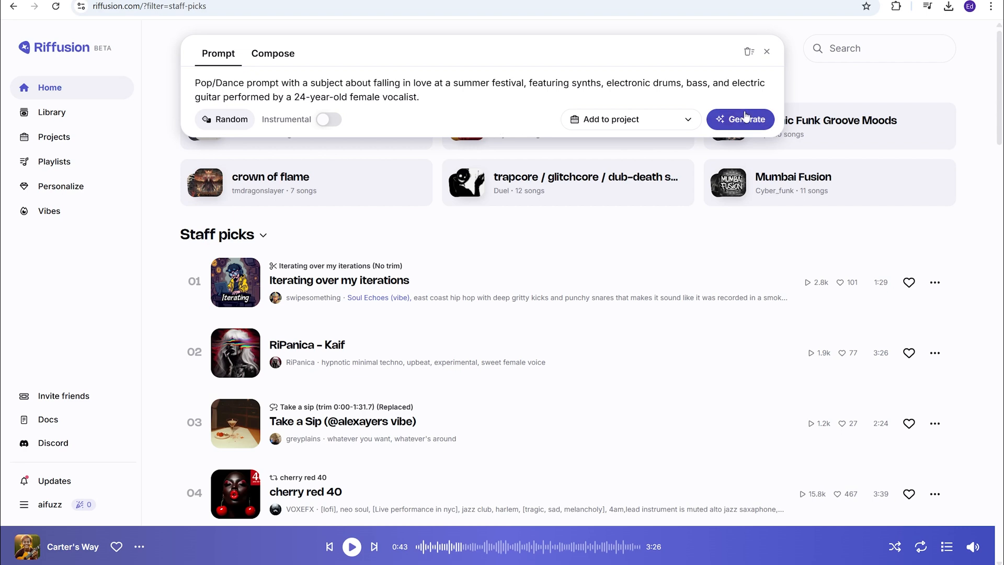
pyautogui.click(740, 120)
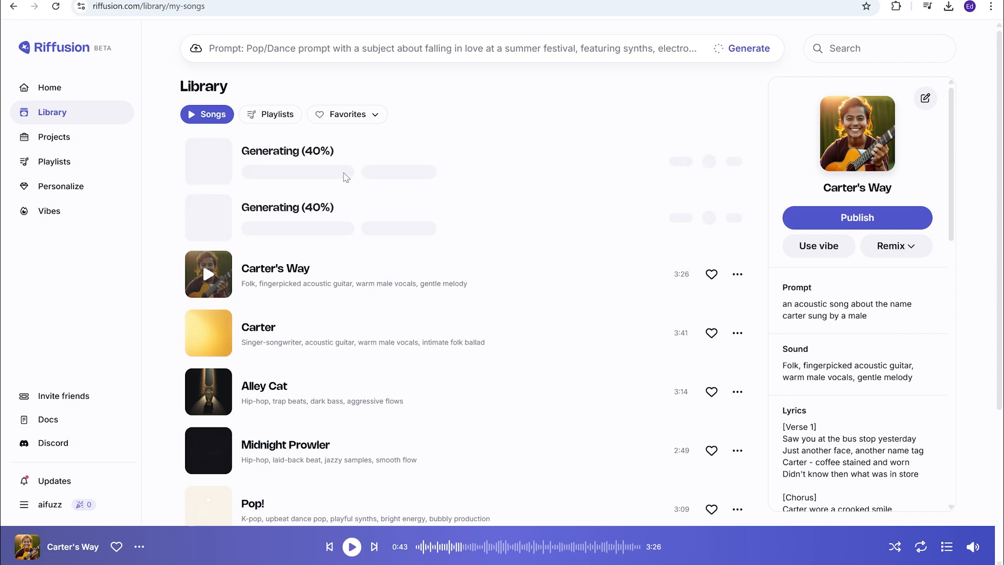
pyautogui.moveTo(408, 114)
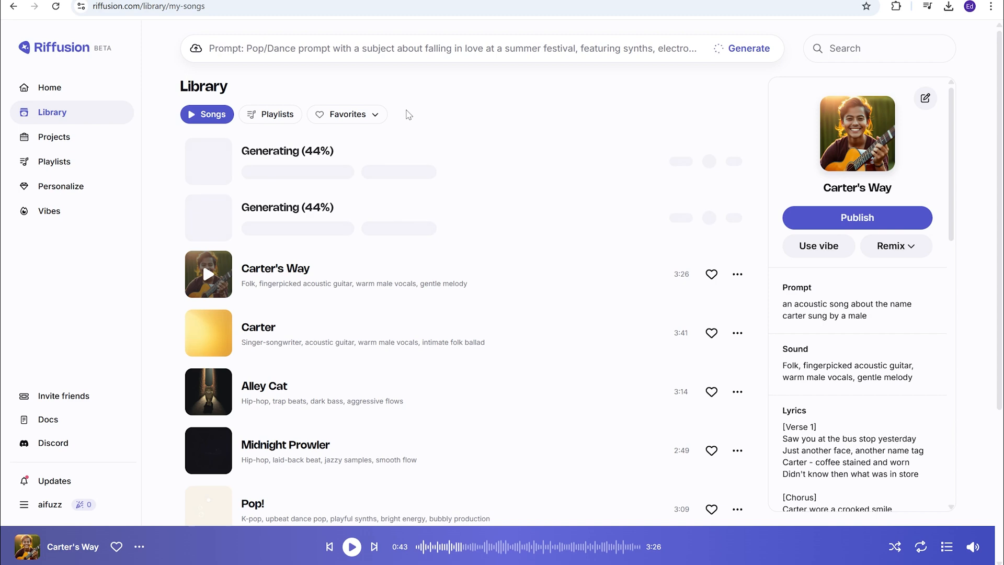
pyautogui.moveTo(386, 82)
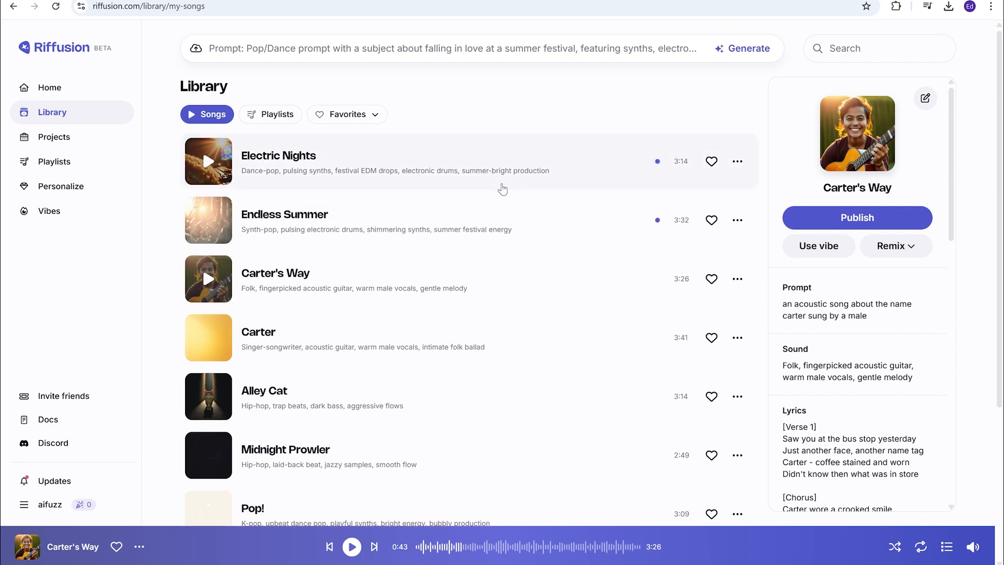
pyautogui.moveTo(558, 114)
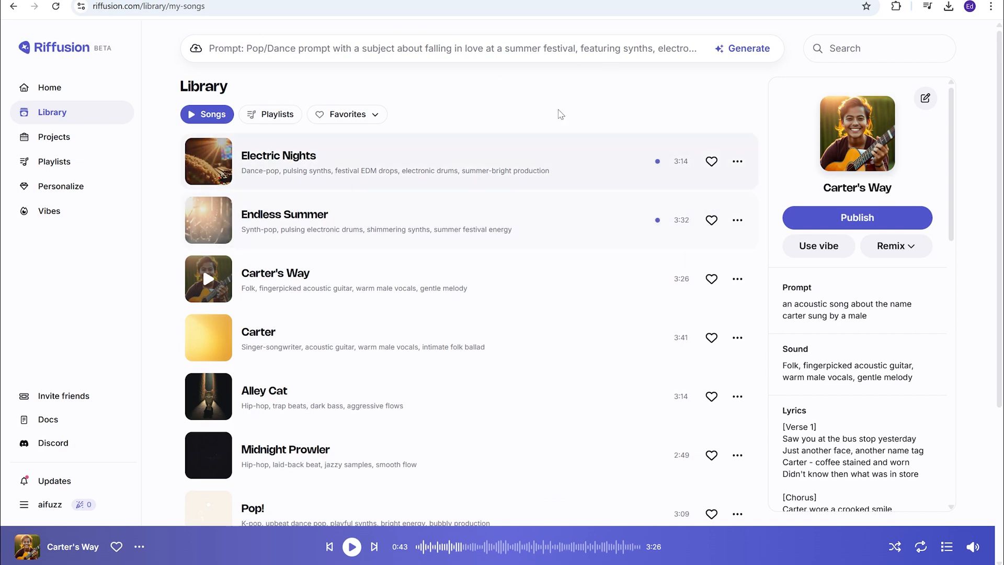
pyautogui.moveTo(396, 163)
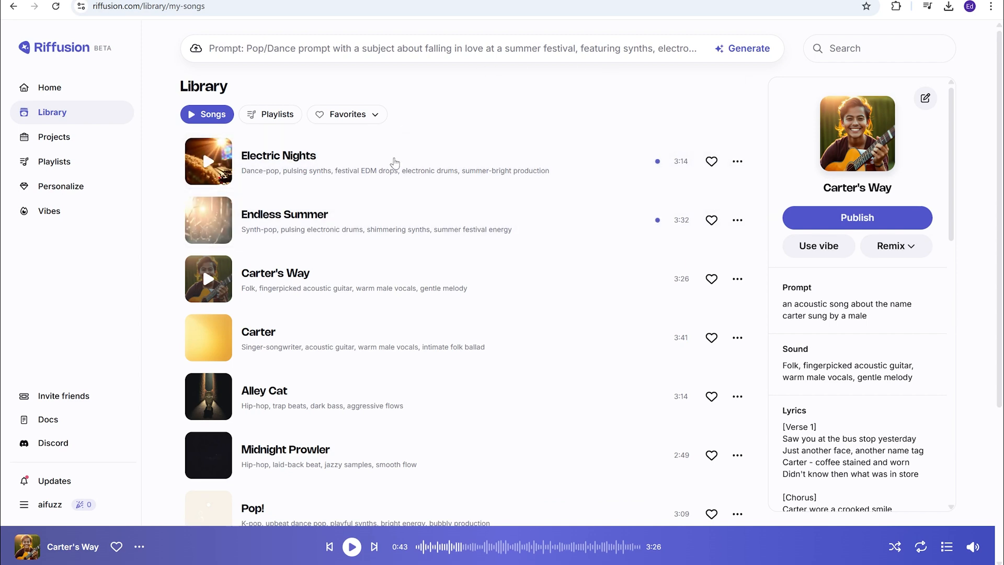
pyautogui.moveTo(270, 228)
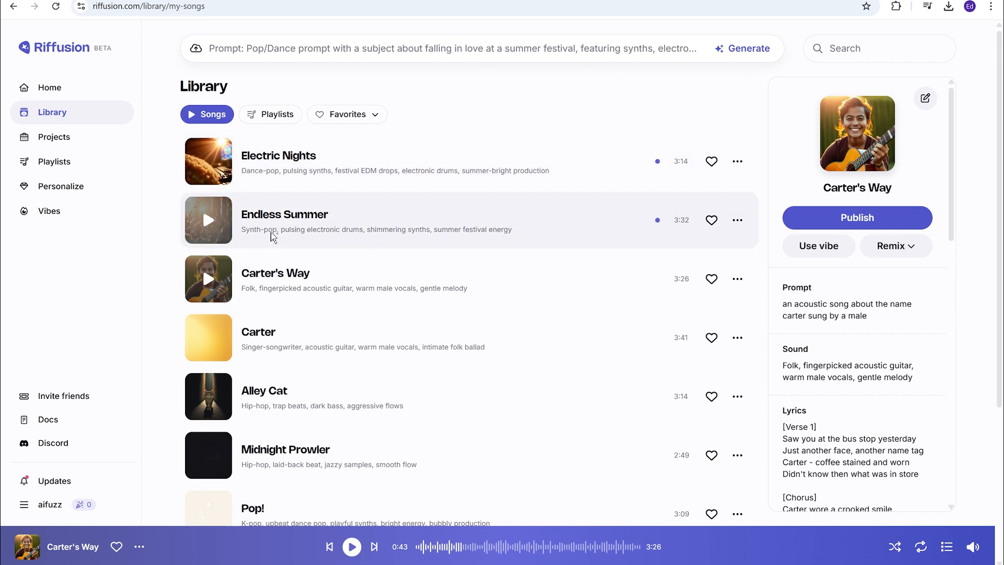
pyautogui.moveTo(605, 154)
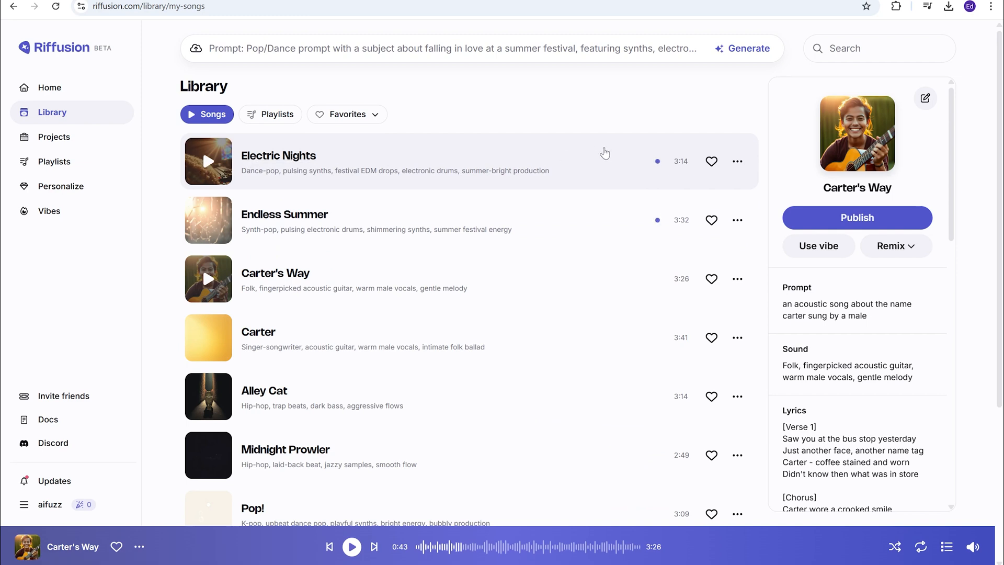
pyautogui.moveTo(208, 161)
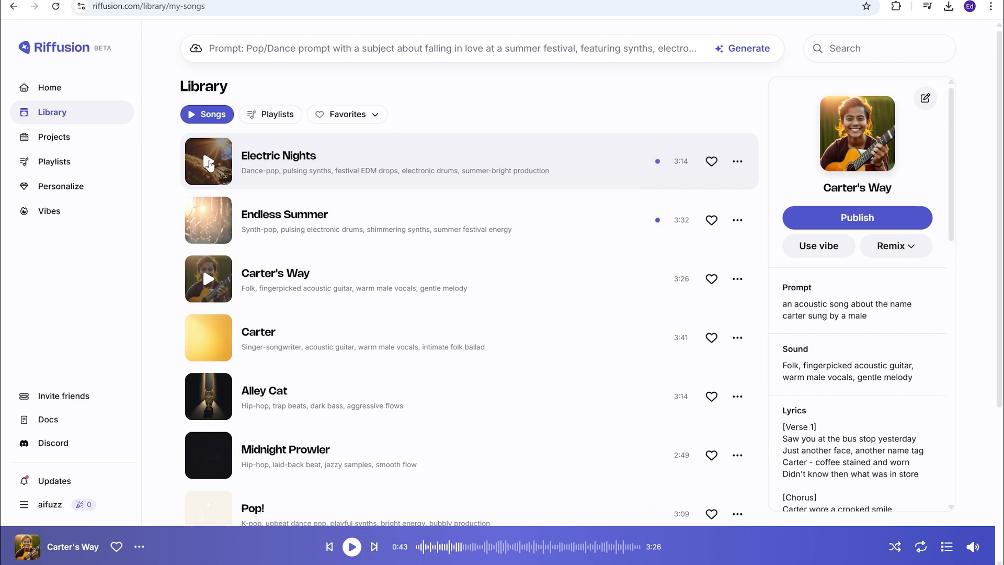
# Step: Play Electric Nights, pause it, and scroll its details panel to read the lyrics
pyautogui.click(208, 161)
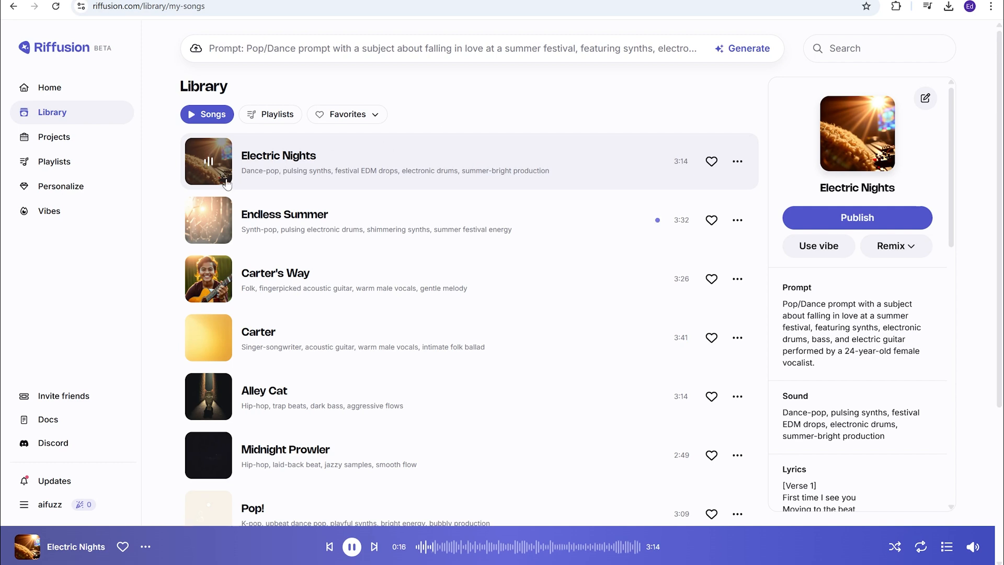
pyautogui.moveTo(415, 219)
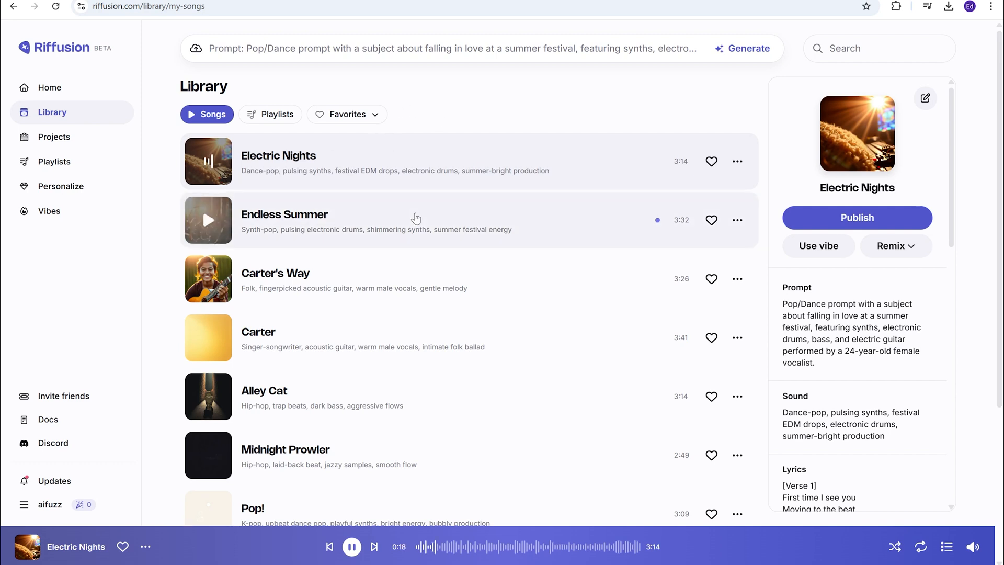
pyautogui.click(351, 546)
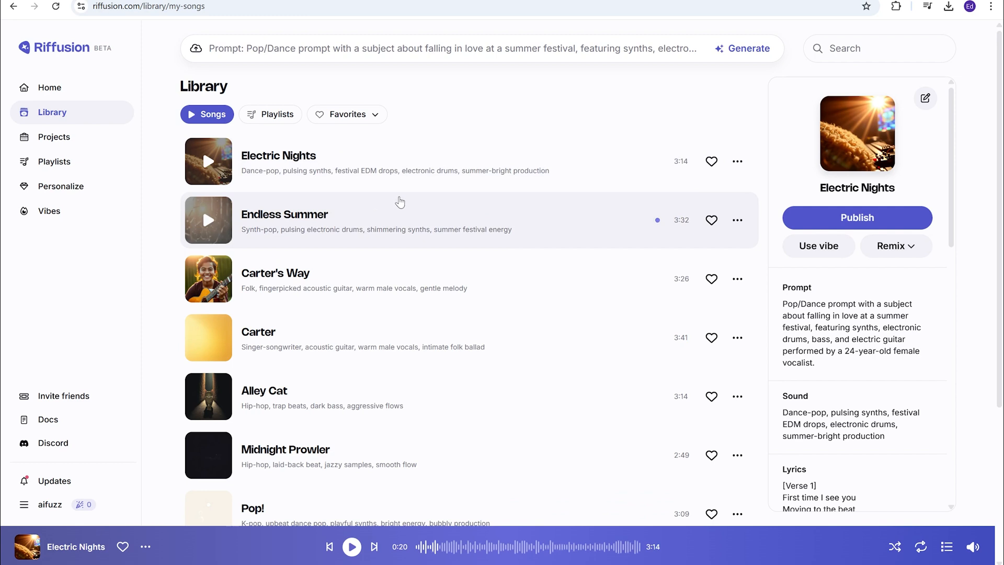
pyautogui.moveTo(924, 329)
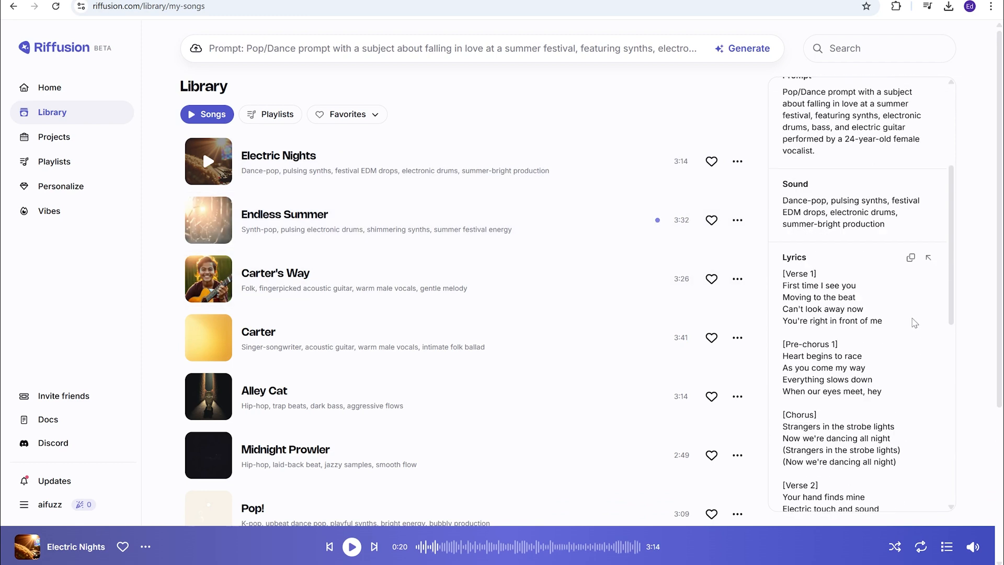
pyautogui.scroll(3)
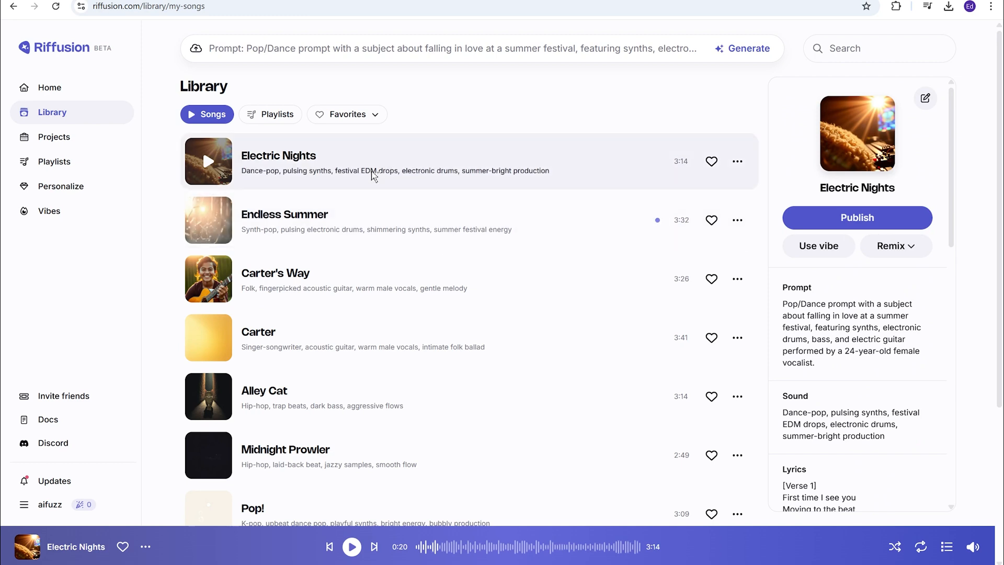
pyautogui.moveTo(396, 163)
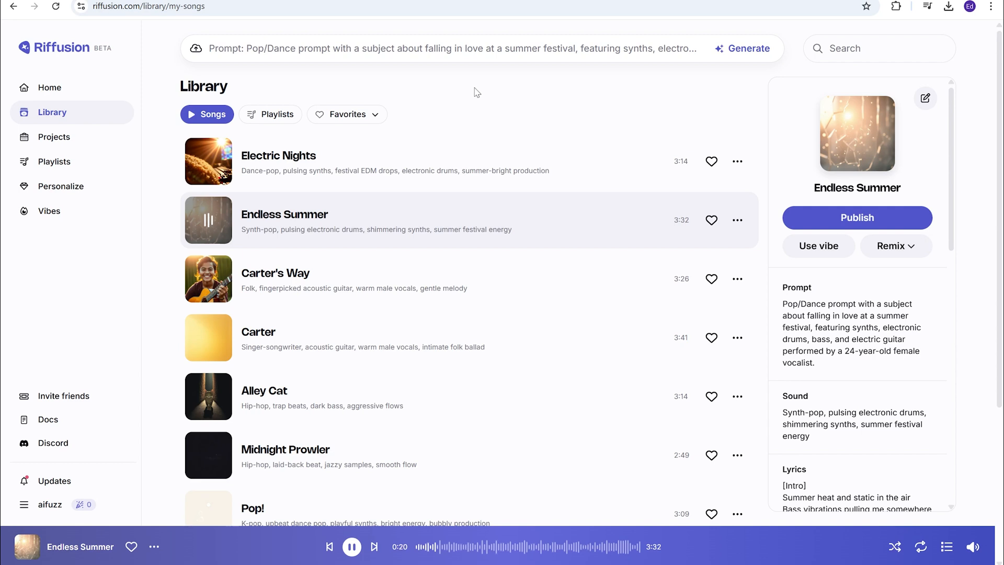
# Step: Pause Endless Summer and scroll down through its lyrics
pyautogui.click(351, 546)
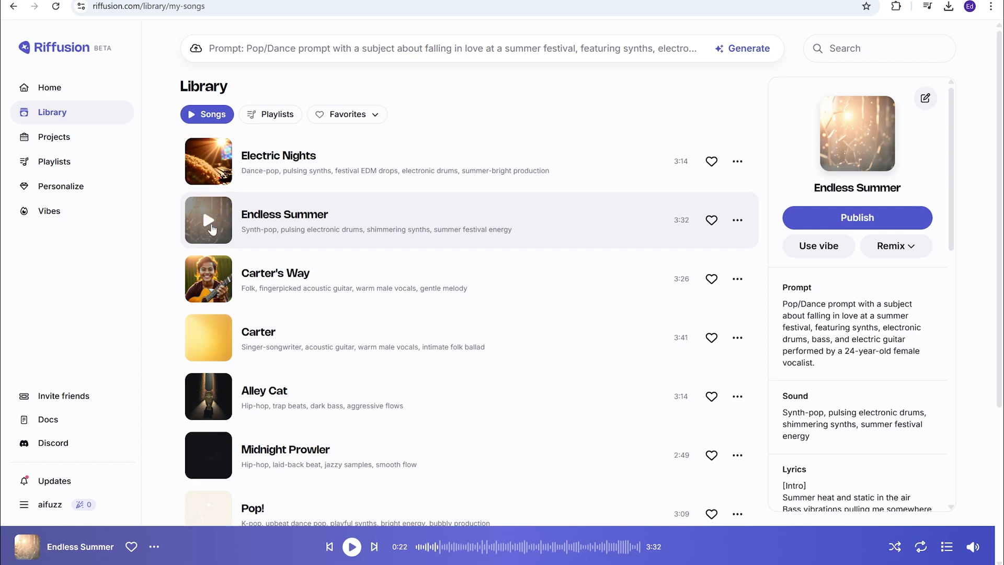
pyautogui.moveTo(164, 159)
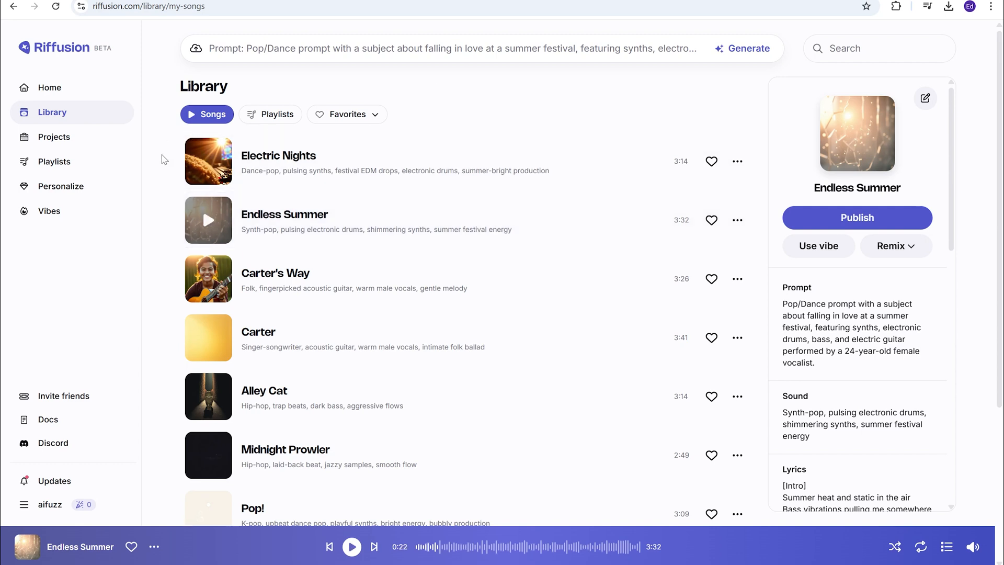
pyautogui.moveTo(588, 220)
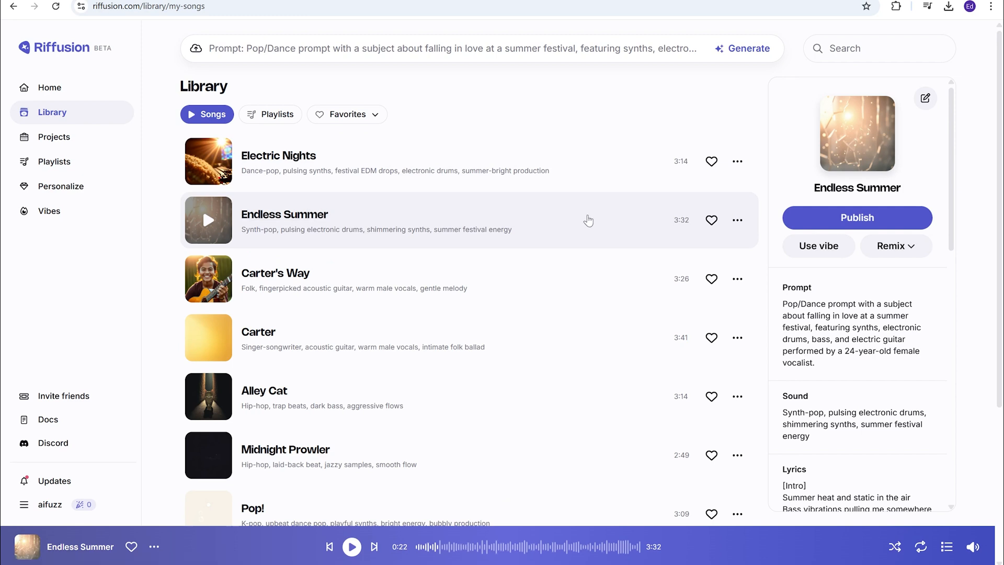
pyautogui.moveTo(631, 222)
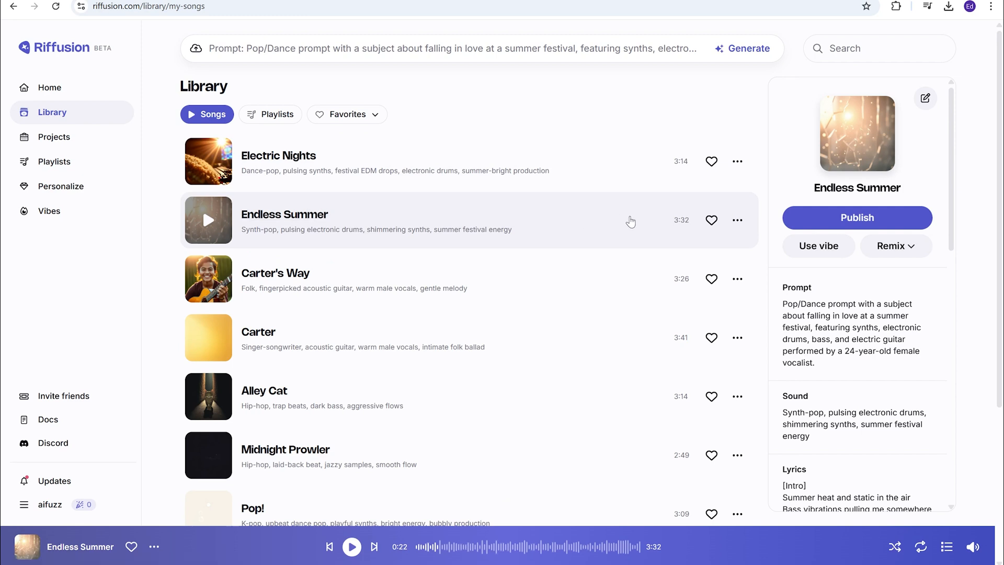
pyautogui.scroll(-3)
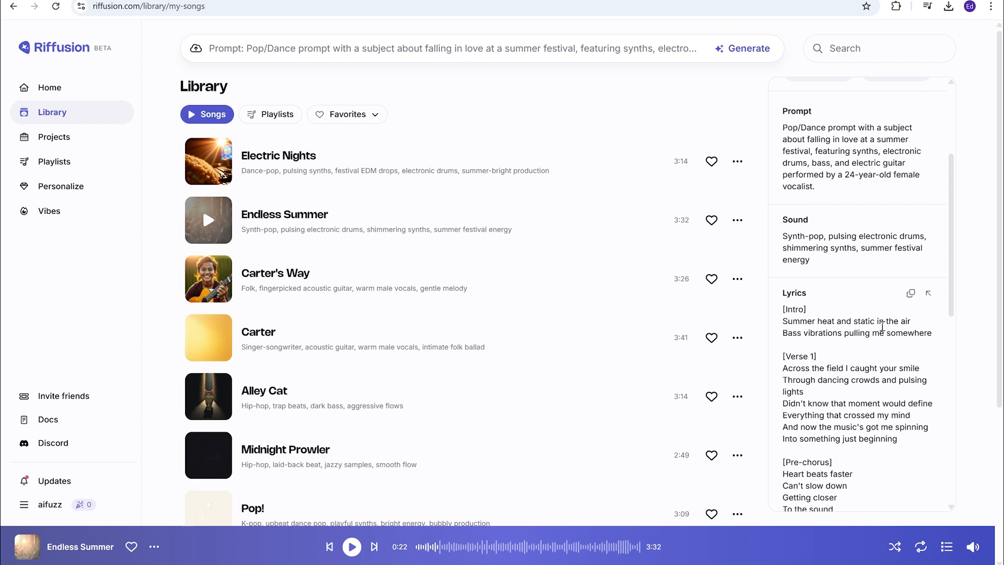
pyautogui.scroll(-3)
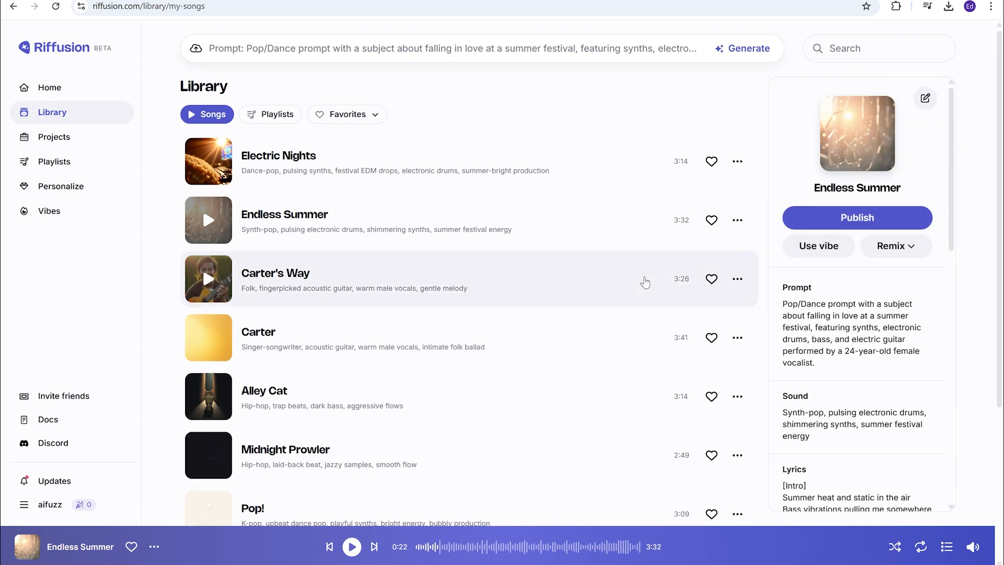
pyautogui.moveTo(448, 160)
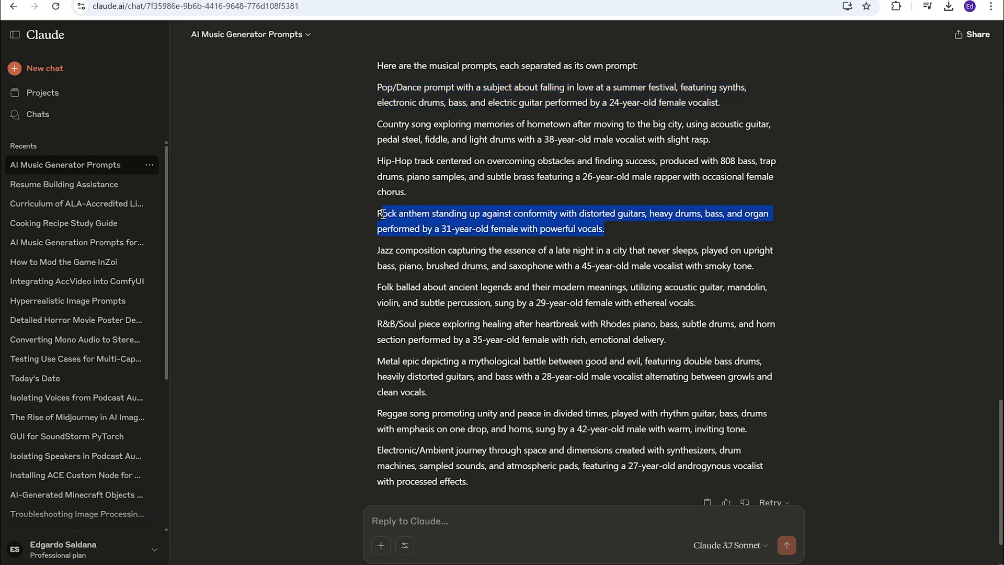
pyautogui.moveTo(378, 218)
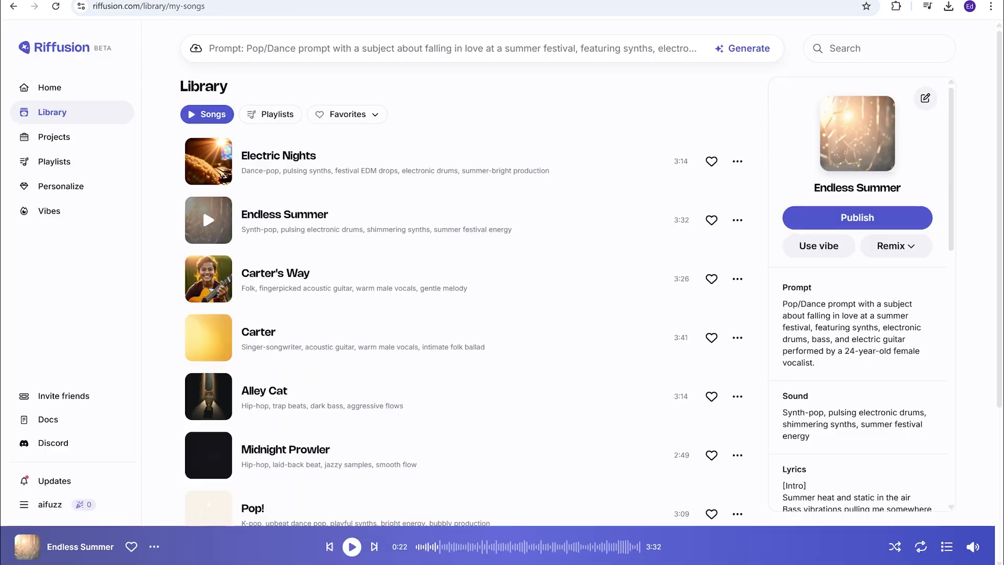
# Step: Replace the prompt with the rock anthem about defying conformity and generate songs
pyautogui.click(442, 48)
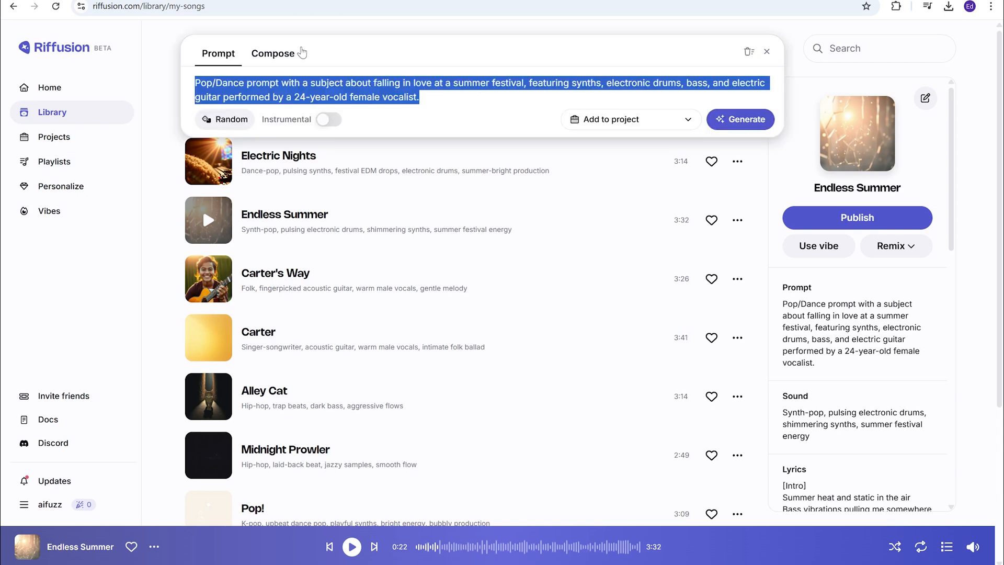
pyautogui.click(225, 119)
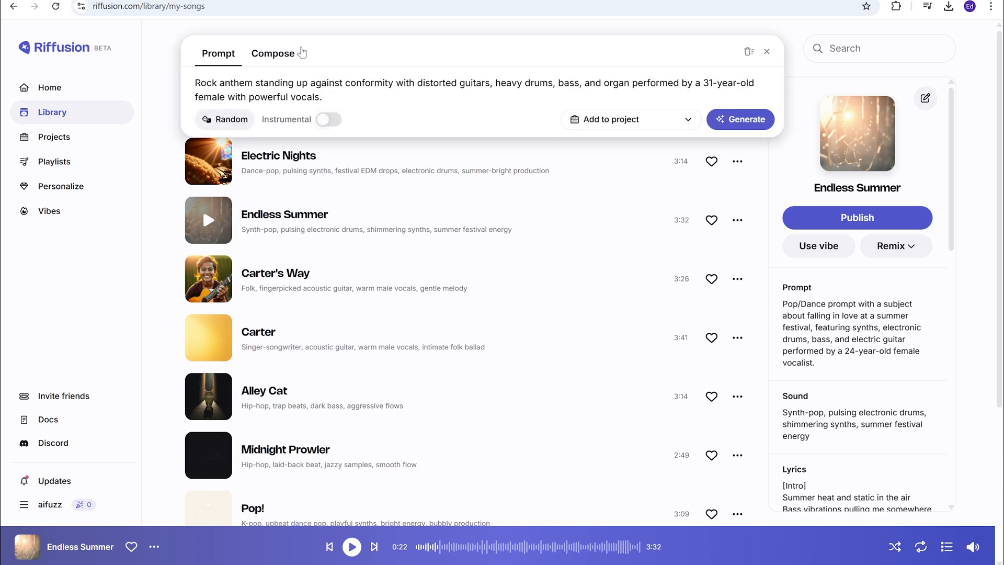
pyautogui.click(741, 119)
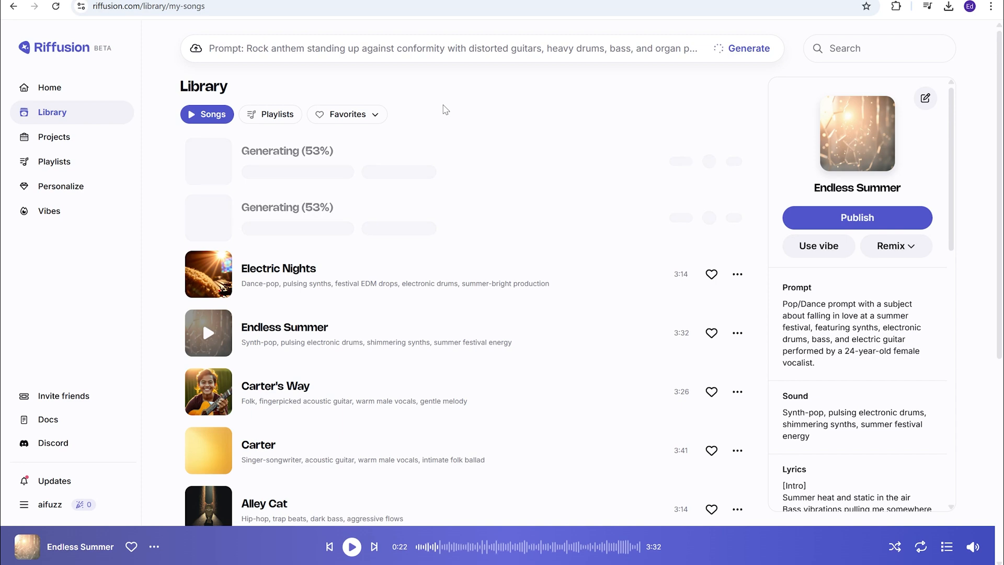
pyautogui.moveTo(322, 173)
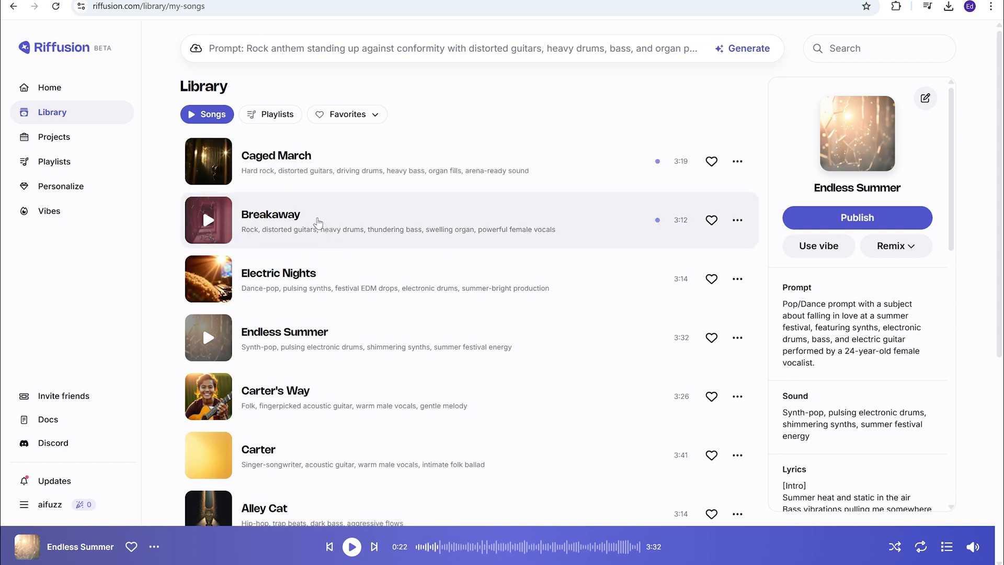
pyautogui.moveTo(290, 188)
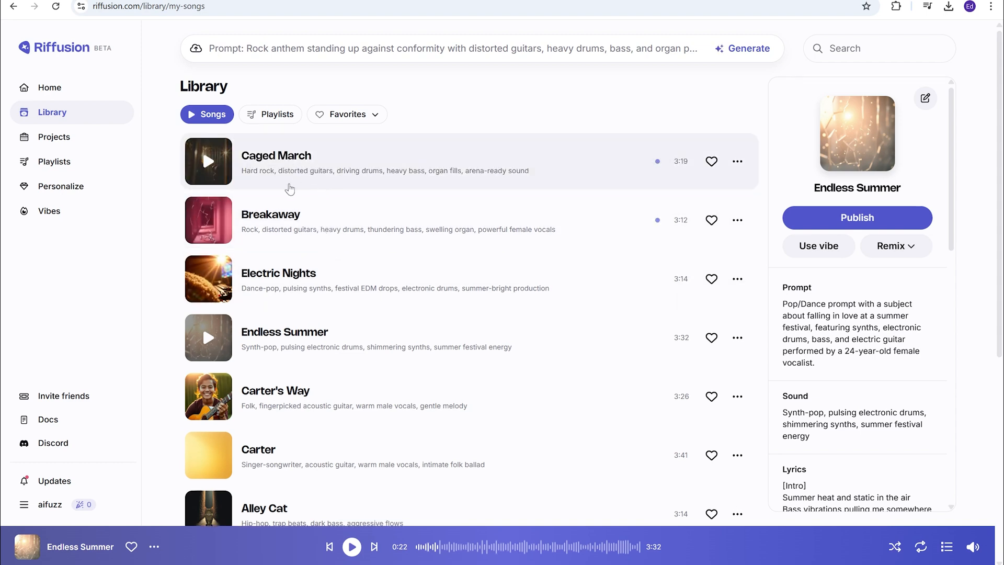
# Step: Play about 21 seconds of the new Caged March track, then pause it
pyautogui.click(208, 160)
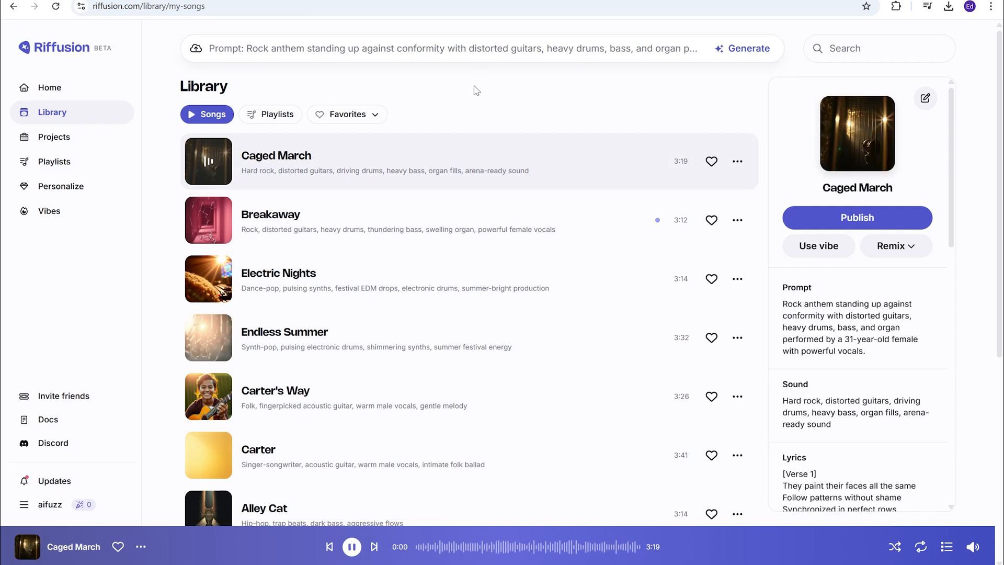
pyautogui.moveTo(486, 96)
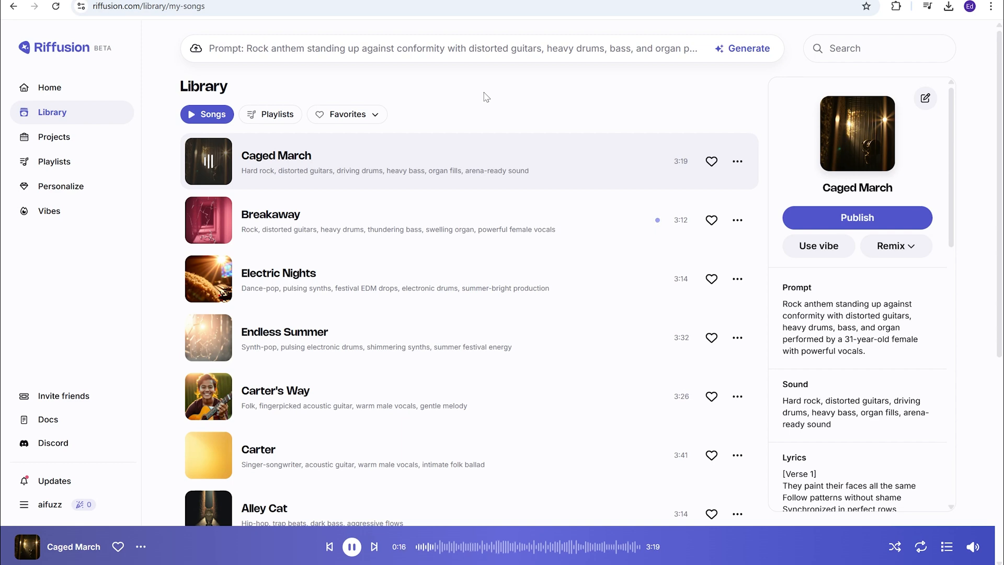
pyautogui.moveTo(242, 182)
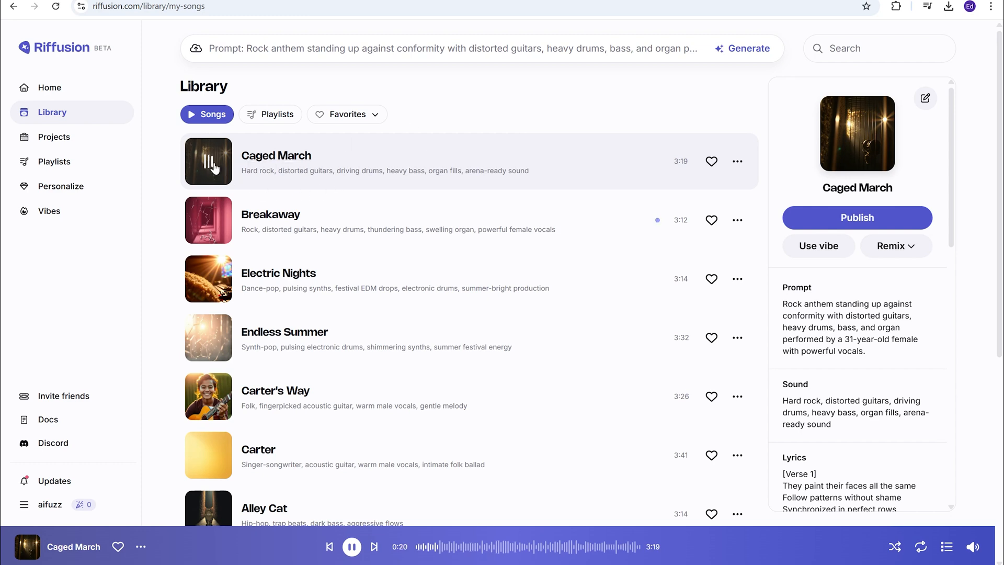
pyautogui.click(351, 546)
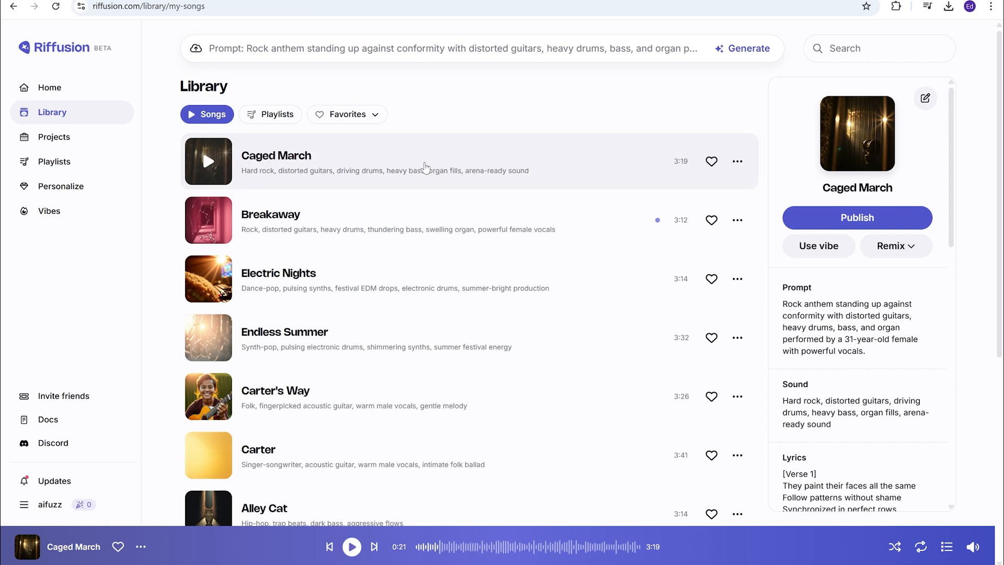
pyautogui.moveTo(429, 134)
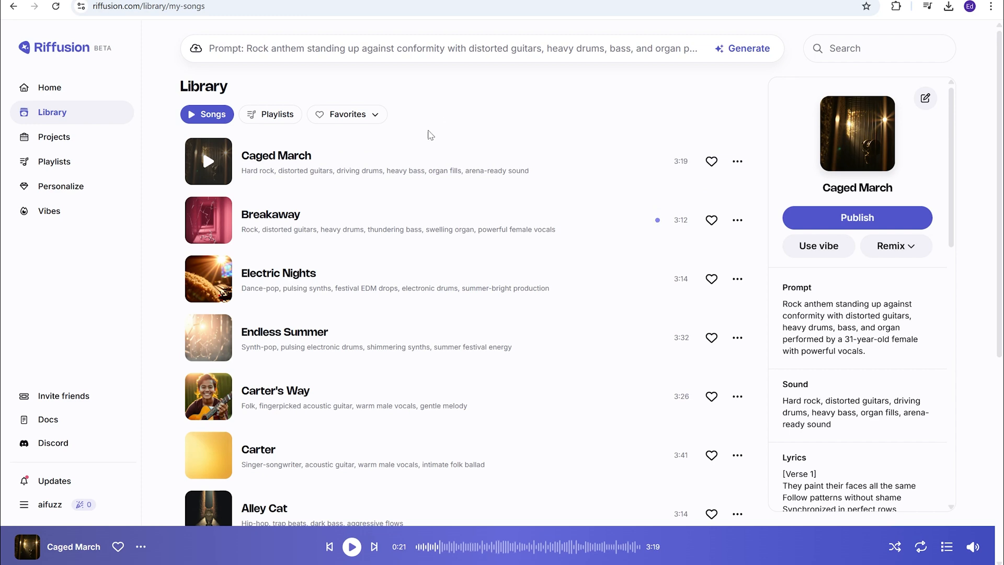
pyautogui.moveTo(208, 219)
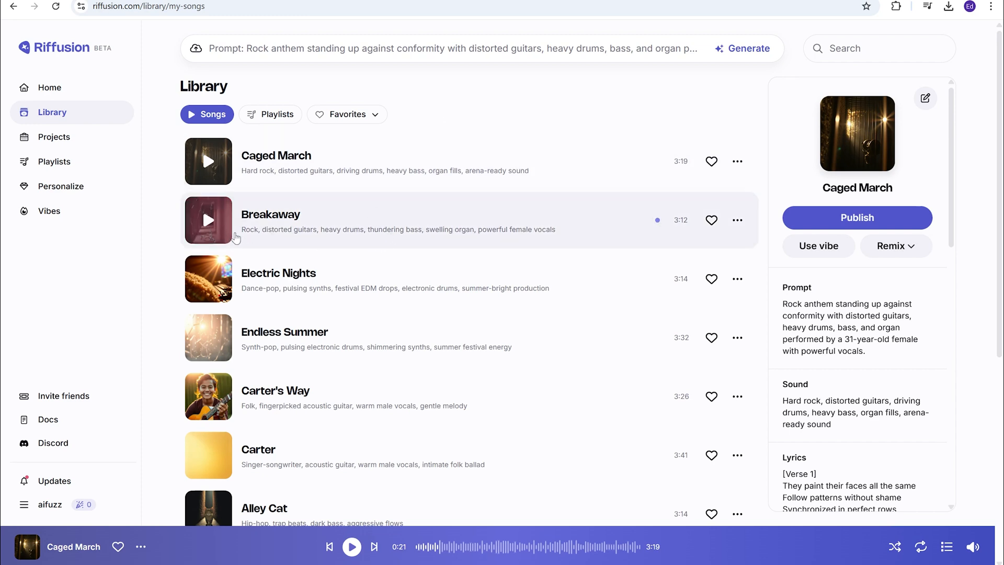
# Step: Play Breakaway, scroll through its full lyrics, pause it, and open an empty prompt box
pyautogui.click(208, 220)
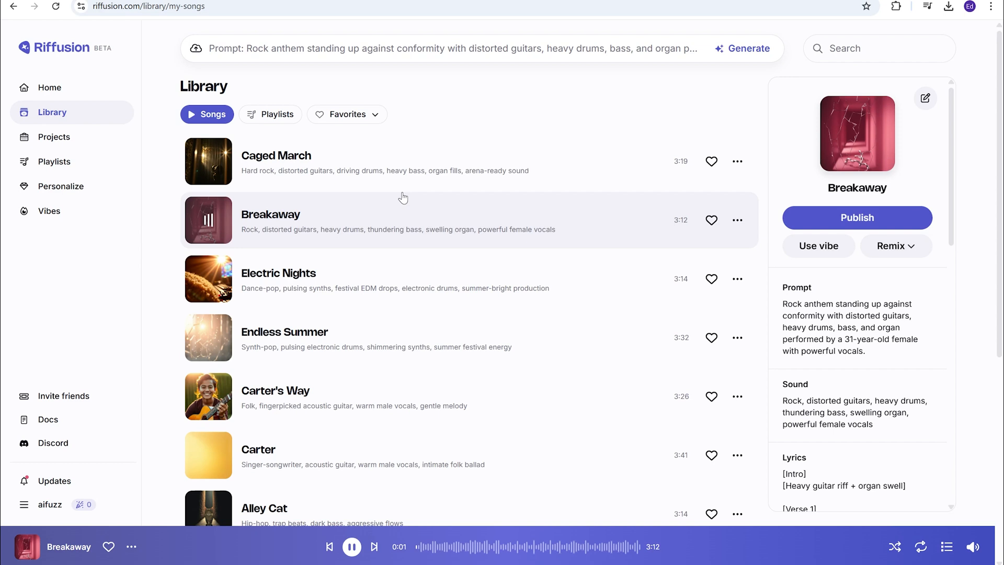
pyautogui.moveTo(530, 212)
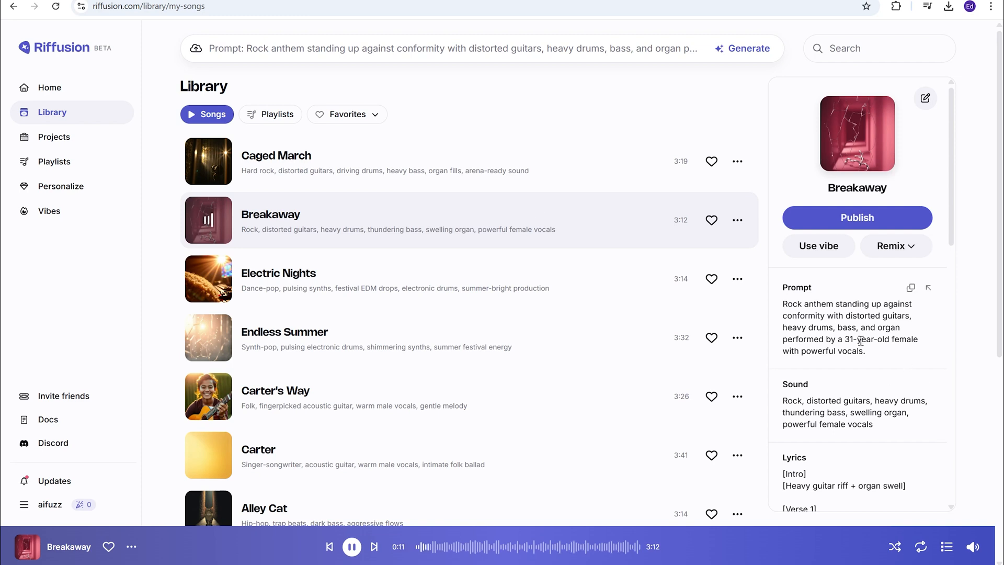
pyautogui.scroll(-3)
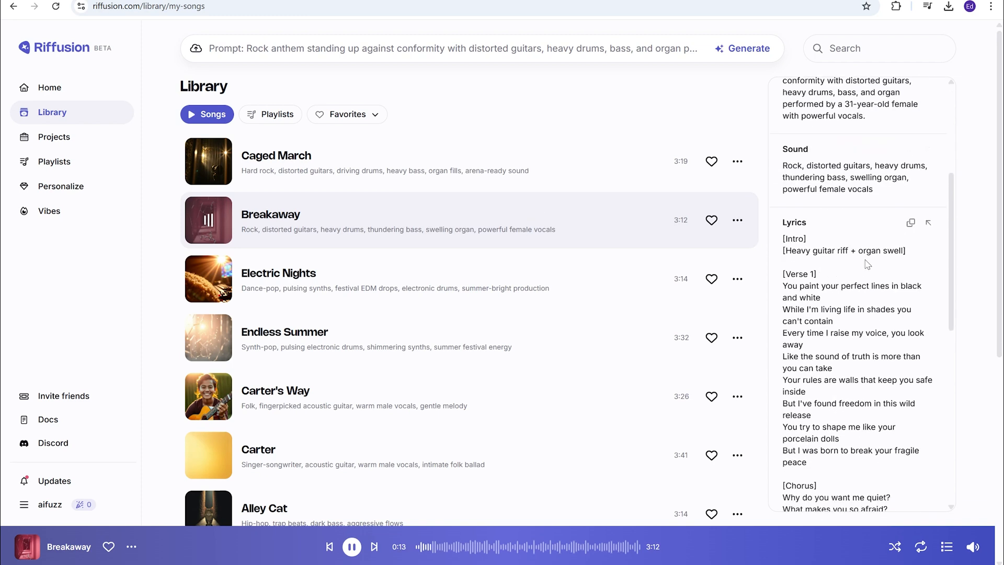
pyautogui.scroll(-3)
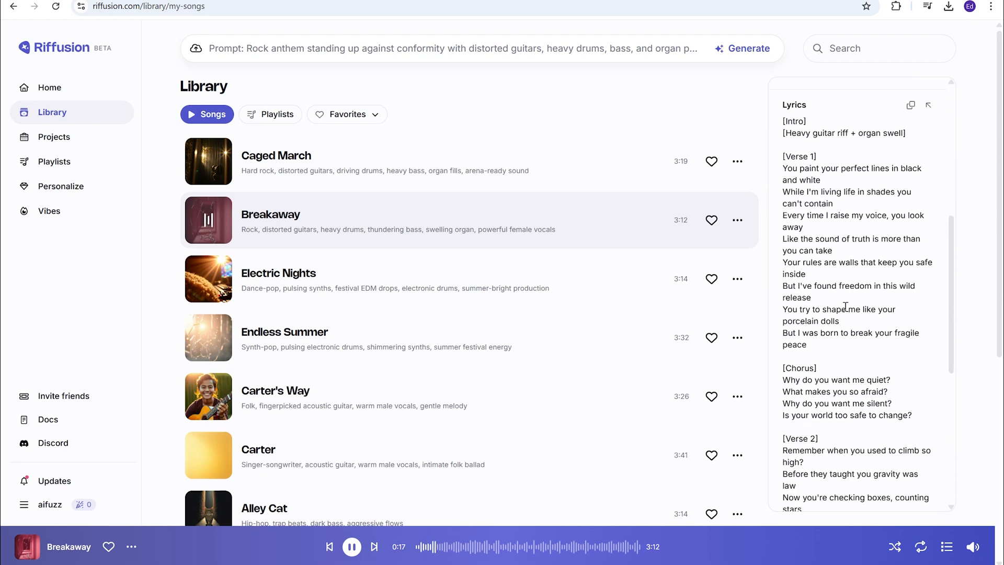
pyautogui.scroll(-3)
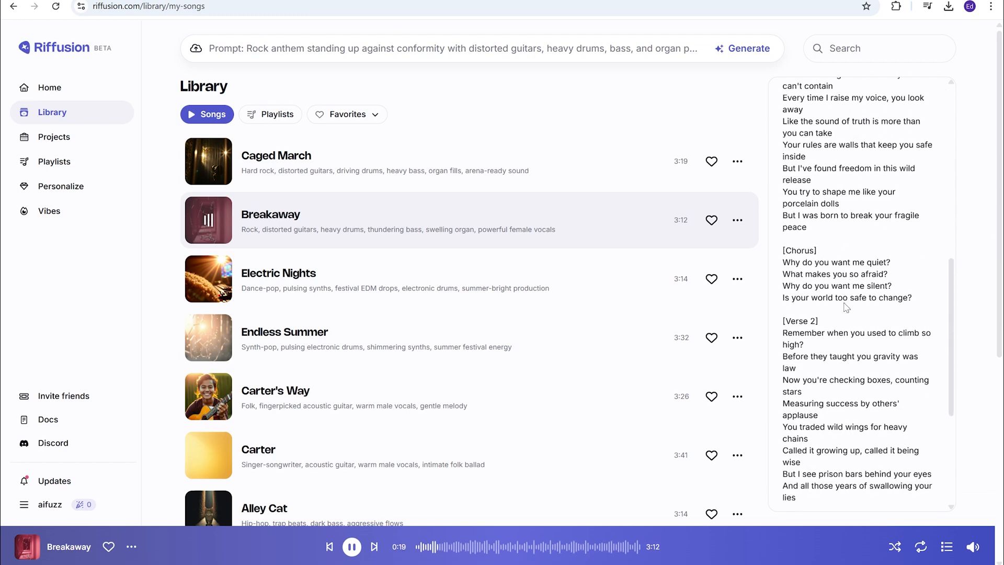
pyautogui.scroll(-3)
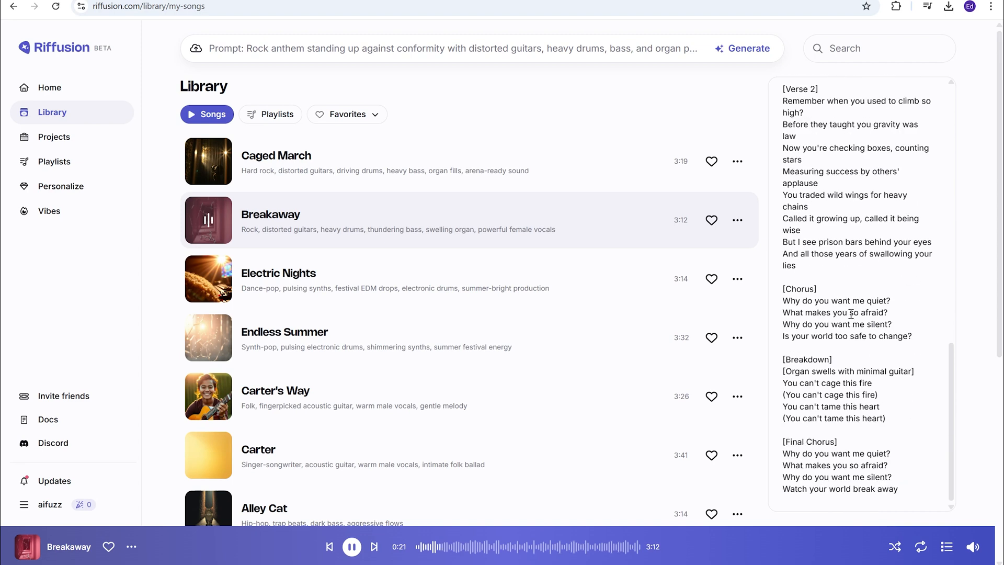
pyautogui.scroll(3)
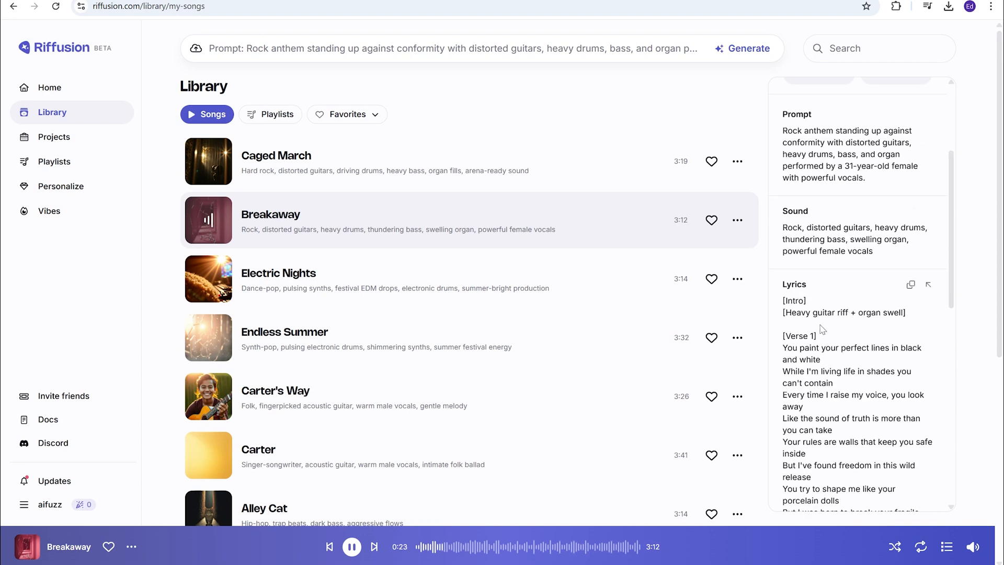
pyautogui.scroll(-3)
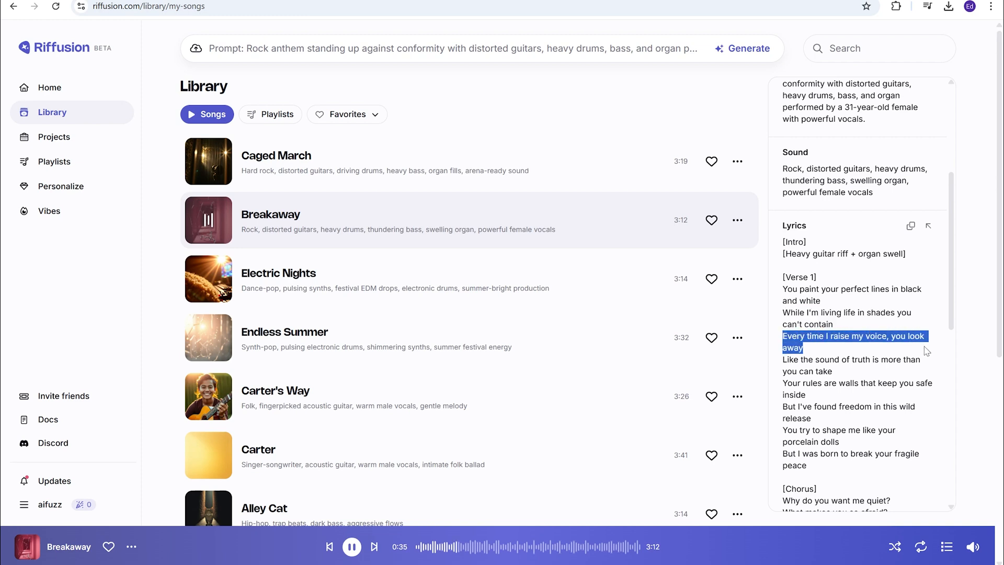
pyautogui.moveTo(345, 263)
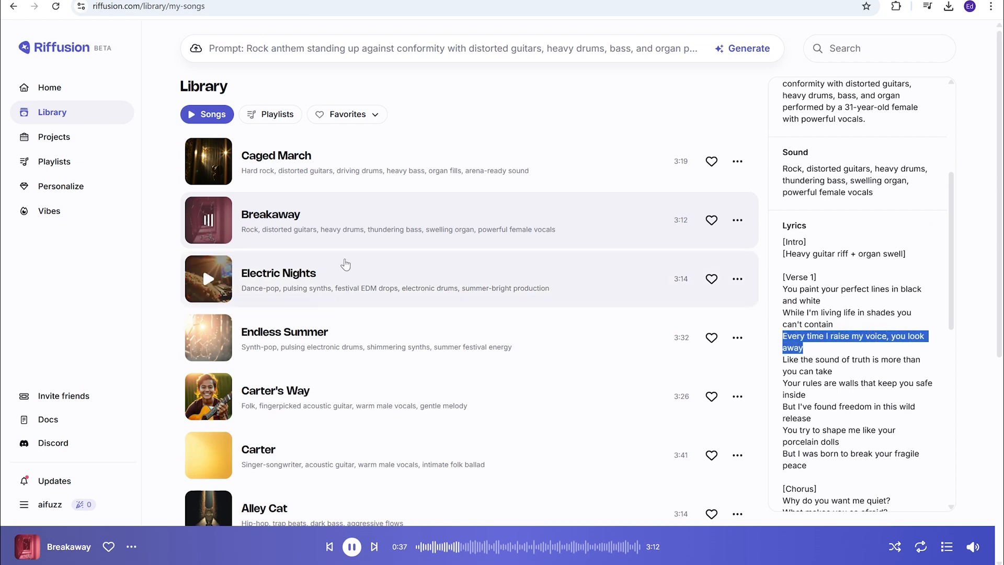
pyautogui.click(351, 546)
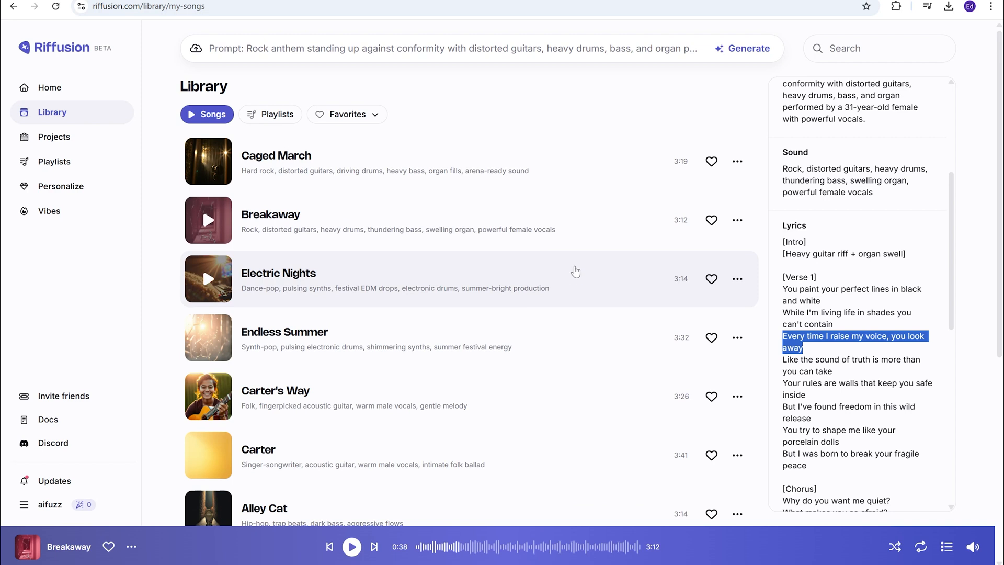
pyautogui.moveTo(277, 177)
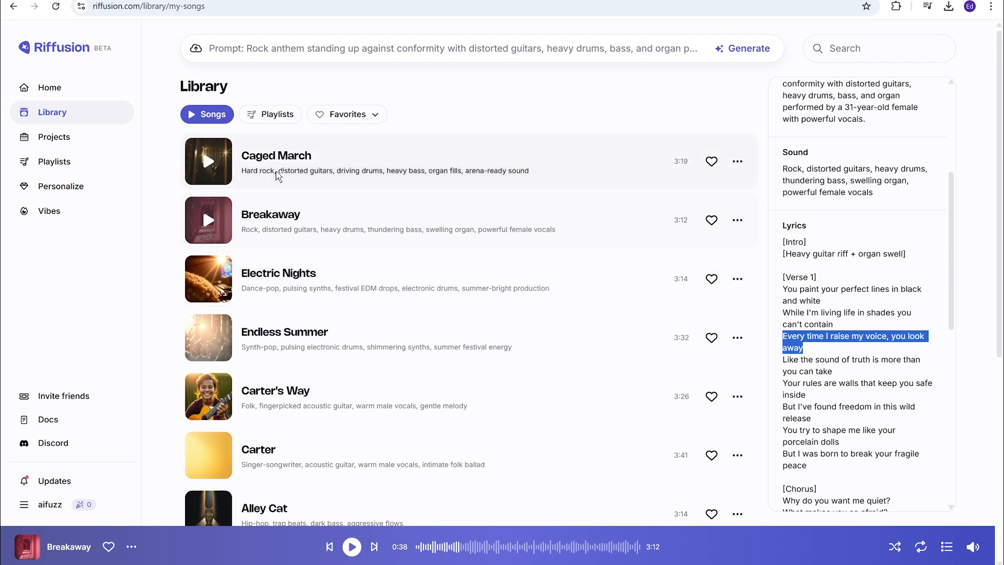
pyautogui.click(449, 48)
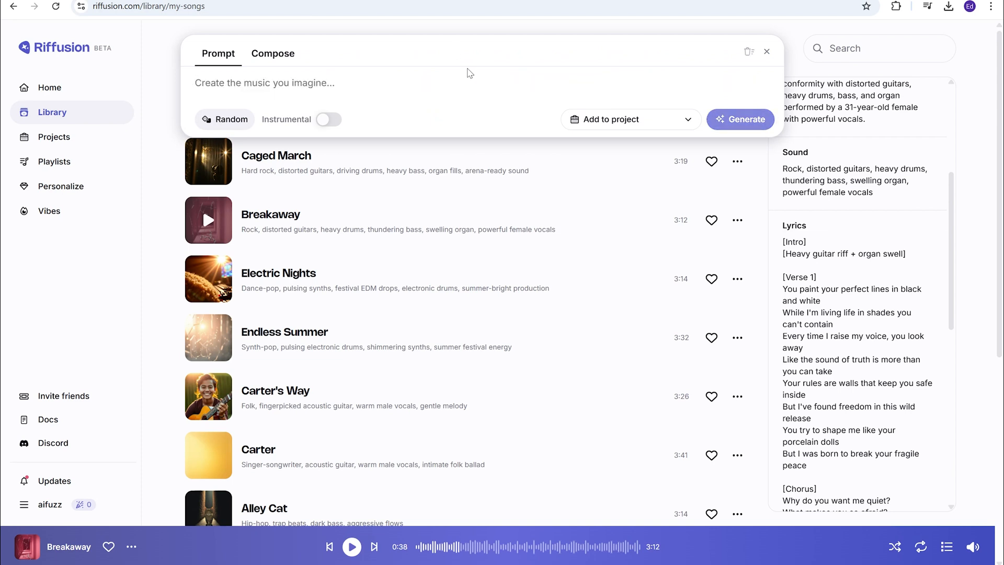
# Step: Close the prompt box and open Caged March's options menu with MP3, M4A, WAV downloads
pyautogui.click(767, 51)
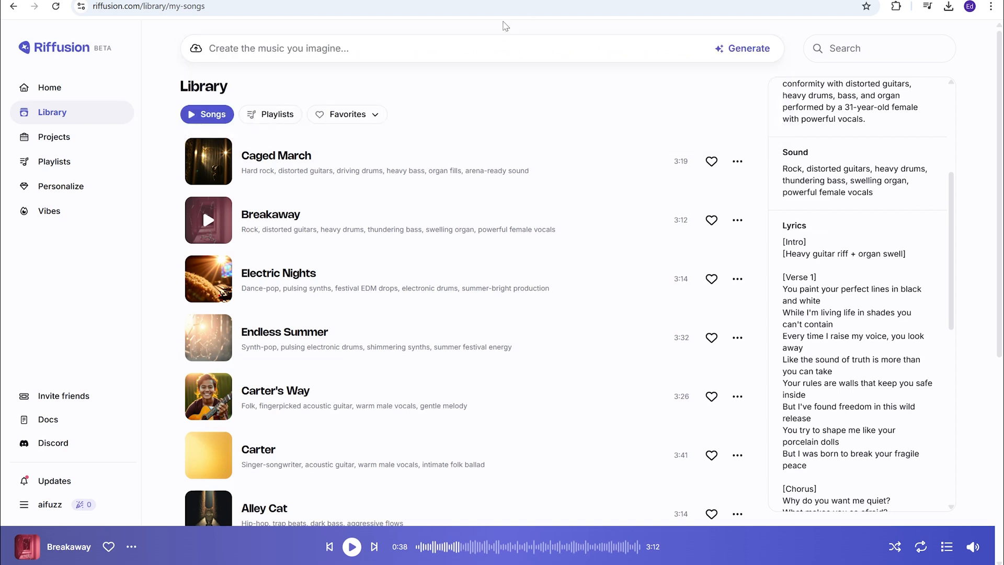
pyautogui.moveTo(409, 177)
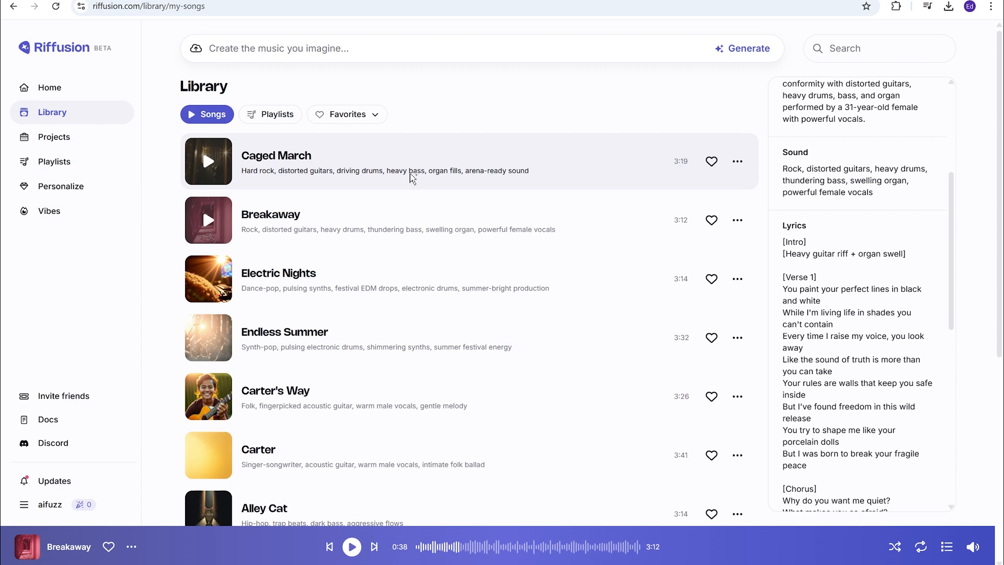
pyautogui.moveTo(737, 175)
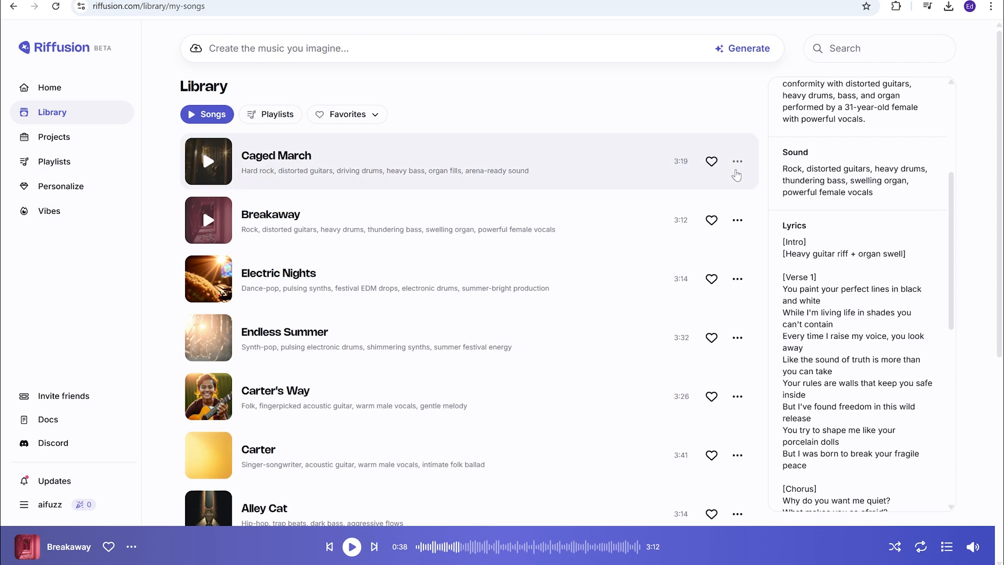
pyautogui.click(737, 161)
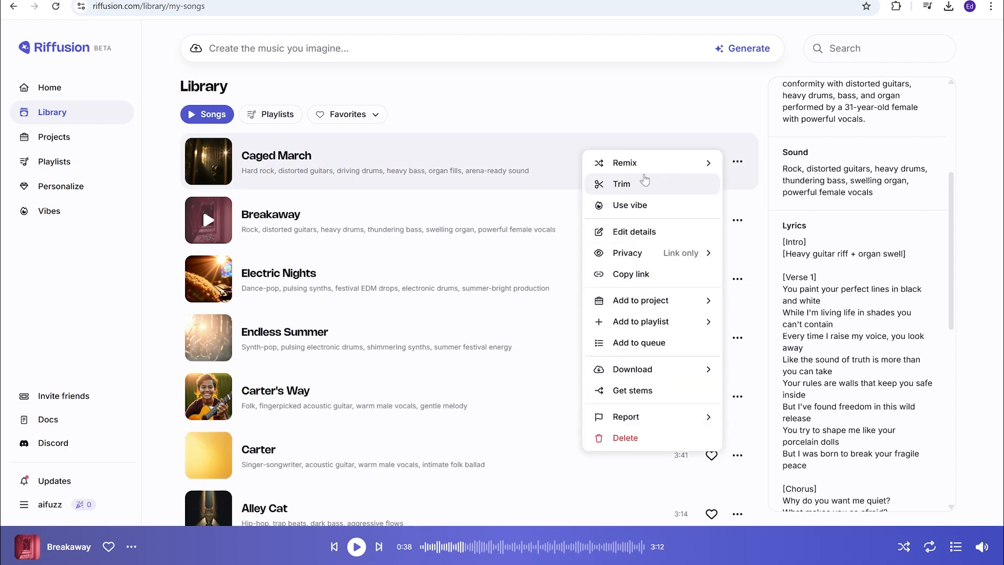
pyautogui.moveTo(652, 205)
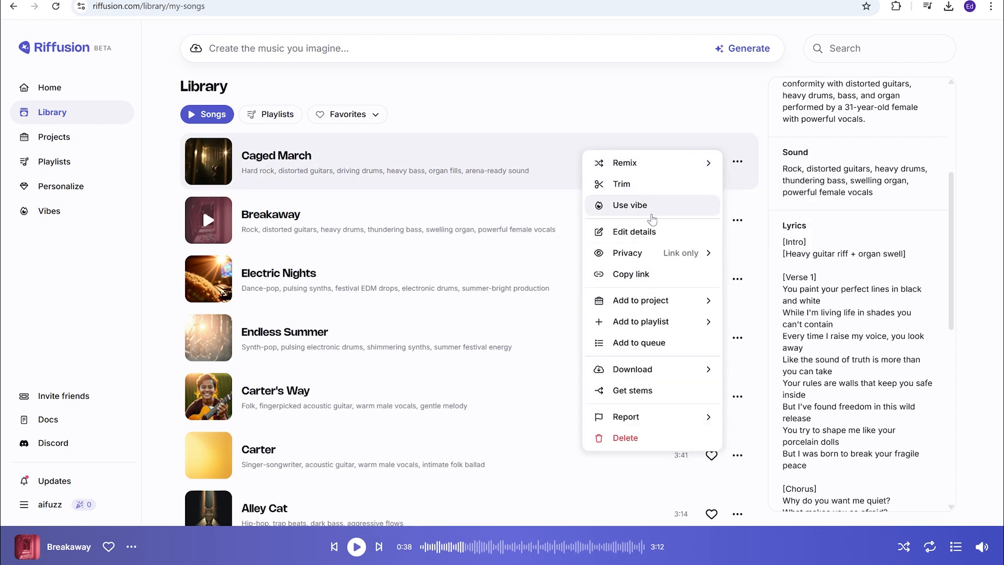
pyautogui.moveTo(634, 231)
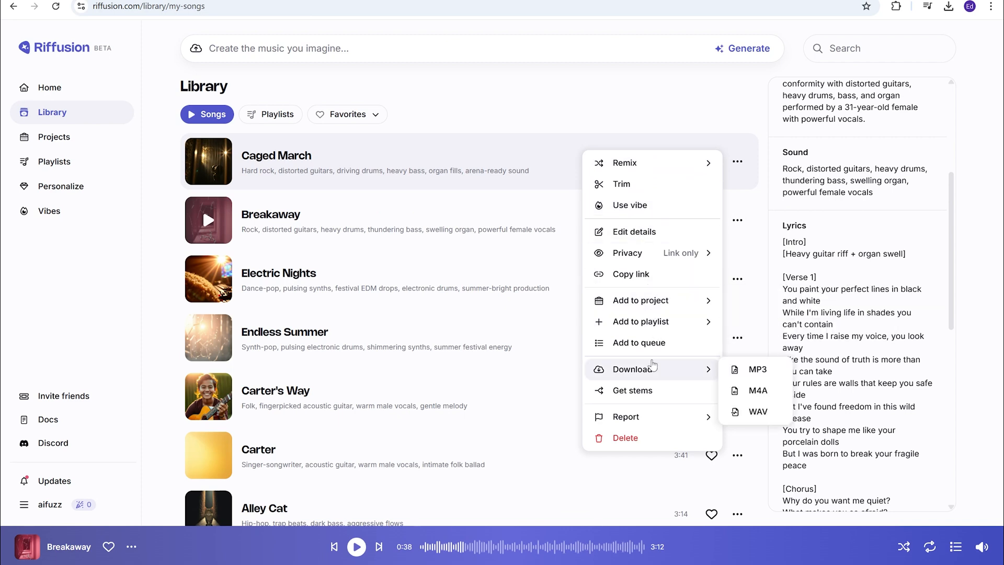
pyautogui.moveTo(758, 411)
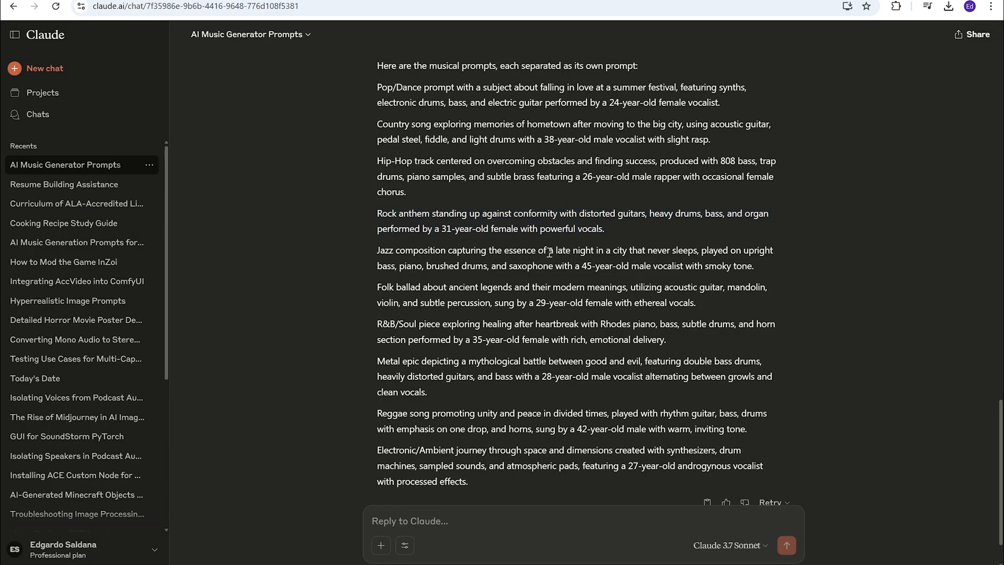
# Step: Scroll Claude's prompt list down to the Reggae song prompt
pyautogui.scroll(-3)
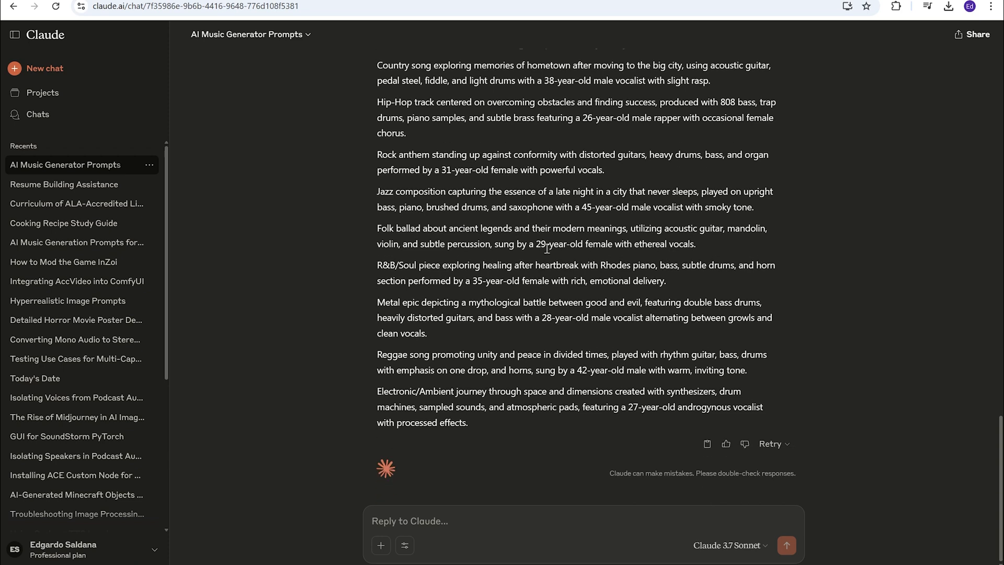
pyautogui.moveTo(753, 376)
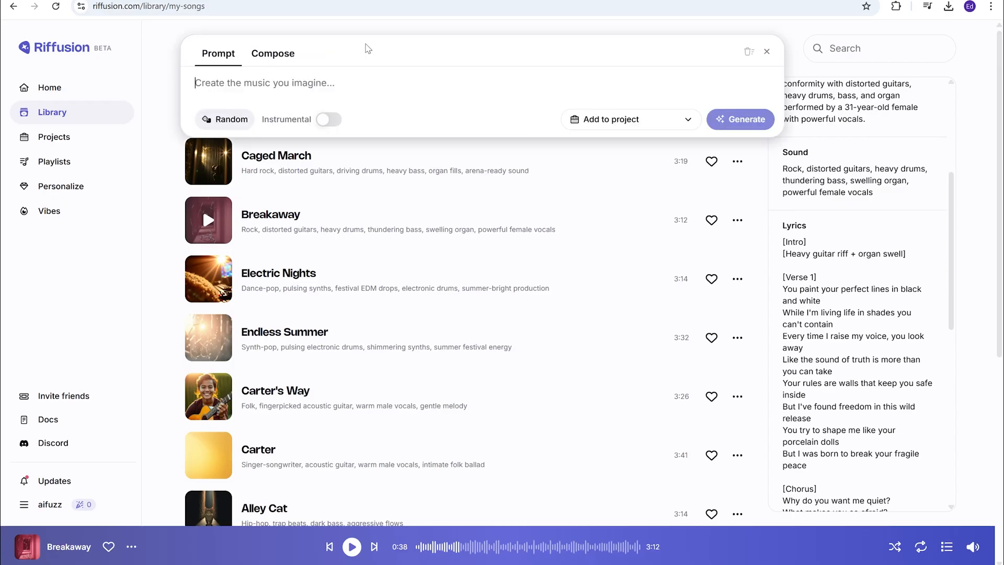
pyautogui.moveTo(342, 82)
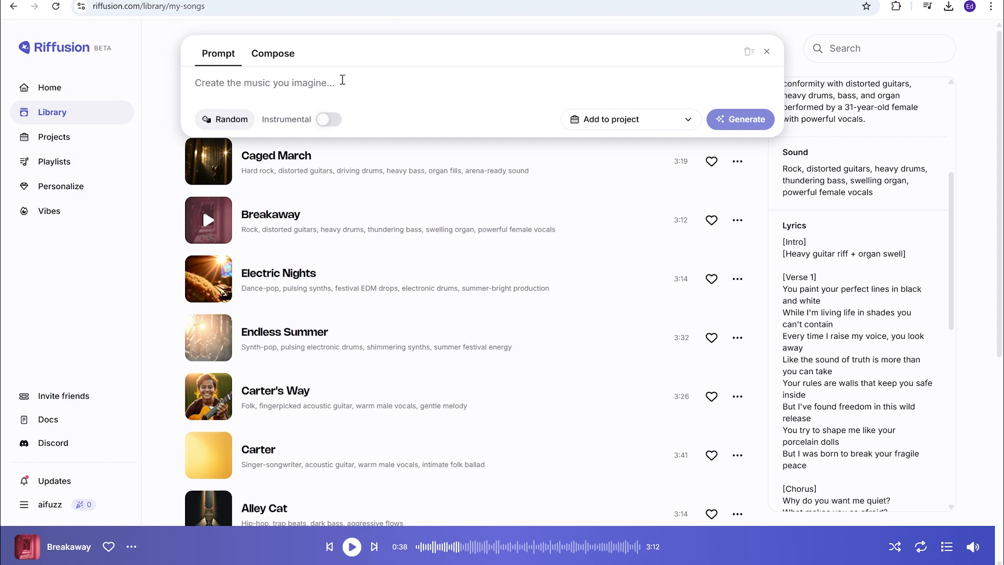
# Step: Paste the Reggae unity-and-peace prompt and generate the two Unity songs
pyautogui.write('Reggae song promoting unity and peace in divided times, played with rhythm guitar, bass, drums with emphasis on one drop, and horns, sung by a 42-year-old male with warm, inviting tone.')
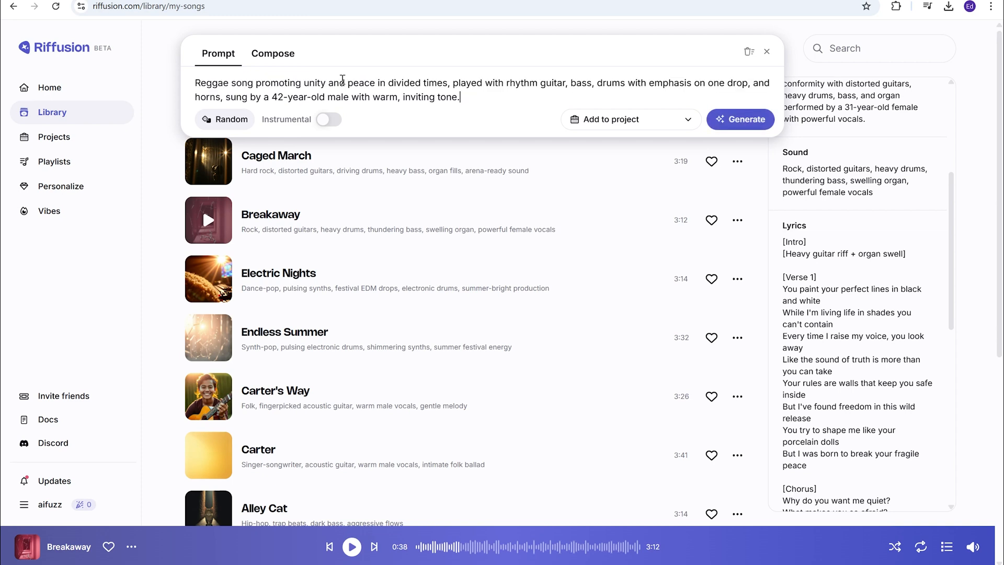
pyautogui.click(741, 119)
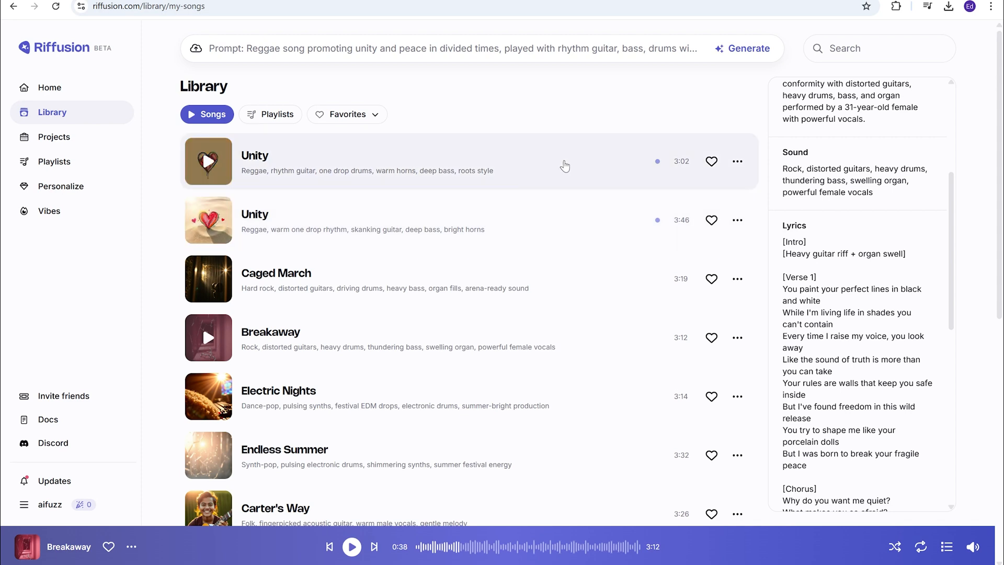
pyautogui.moveTo(201, 140)
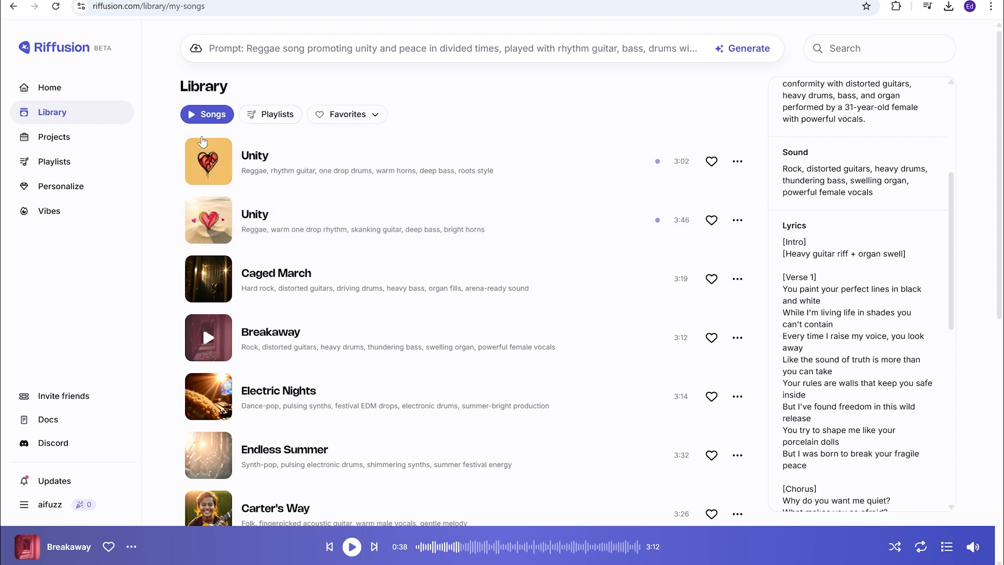
# Step: Play the shorter Unity track, then the longer Unity track with its lyrics shown
pyautogui.click(207, 161)
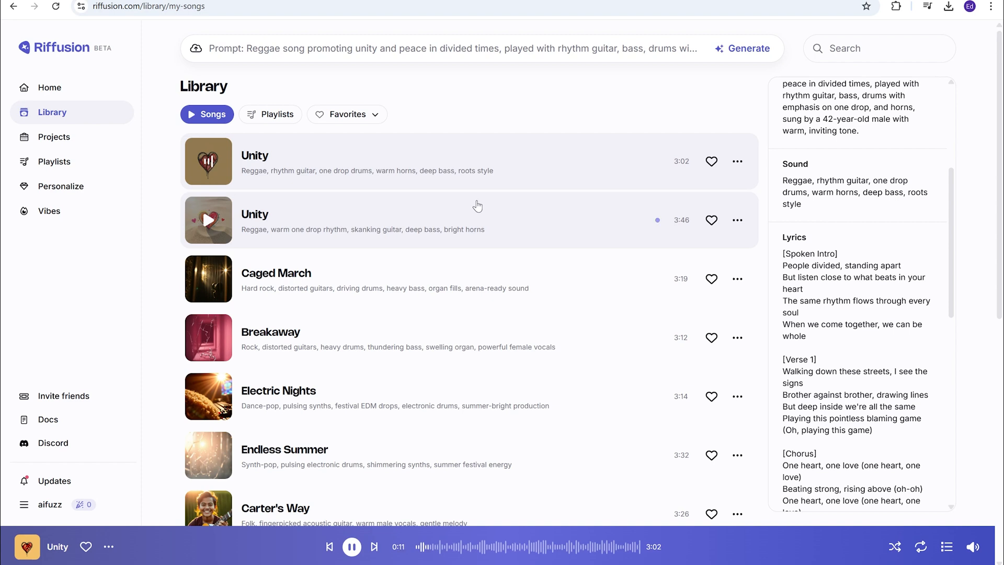
pyautogui.moveTo(475, 203)
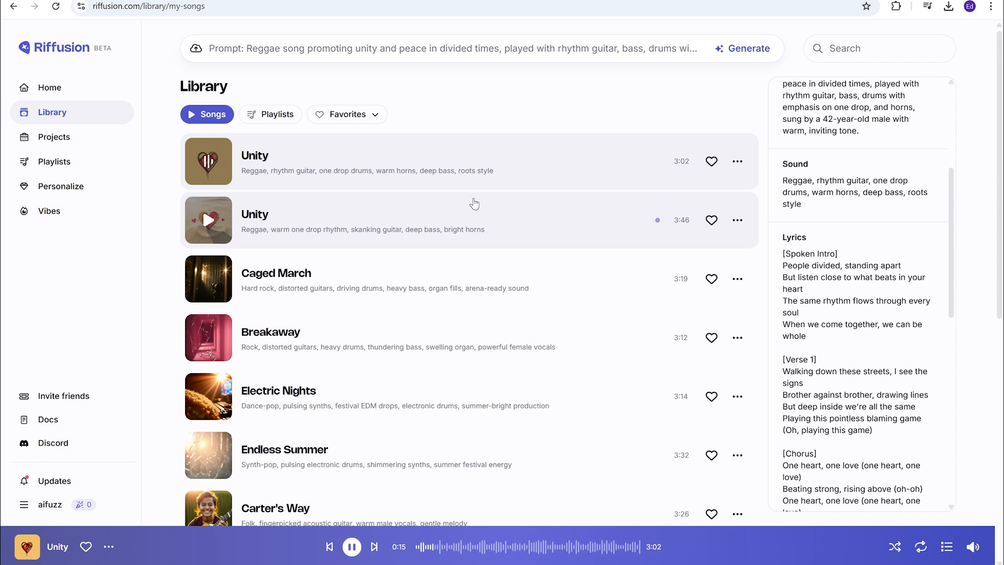
pyautogui.moveTo(474, 211)
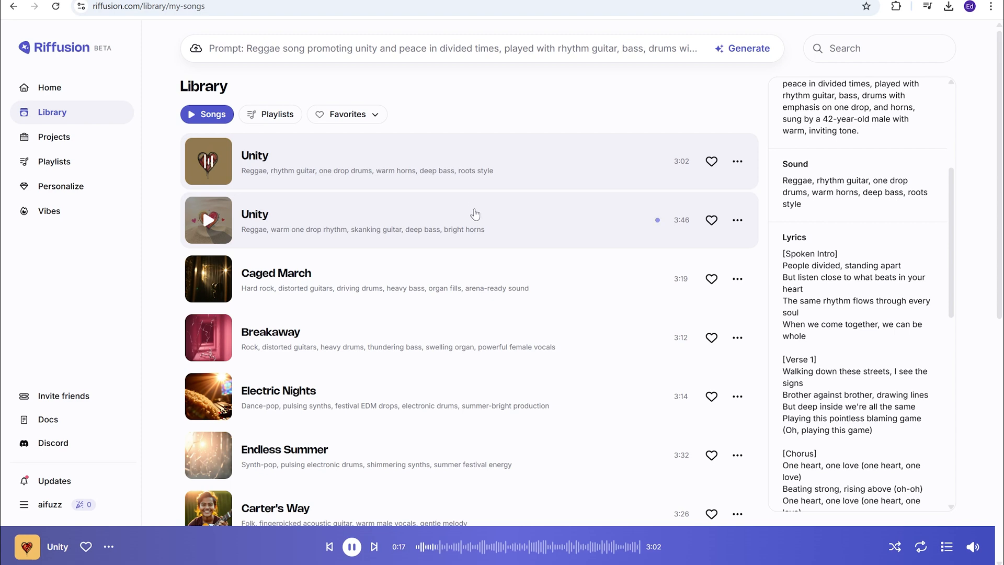
pyautogui.moveTo(475, 206)
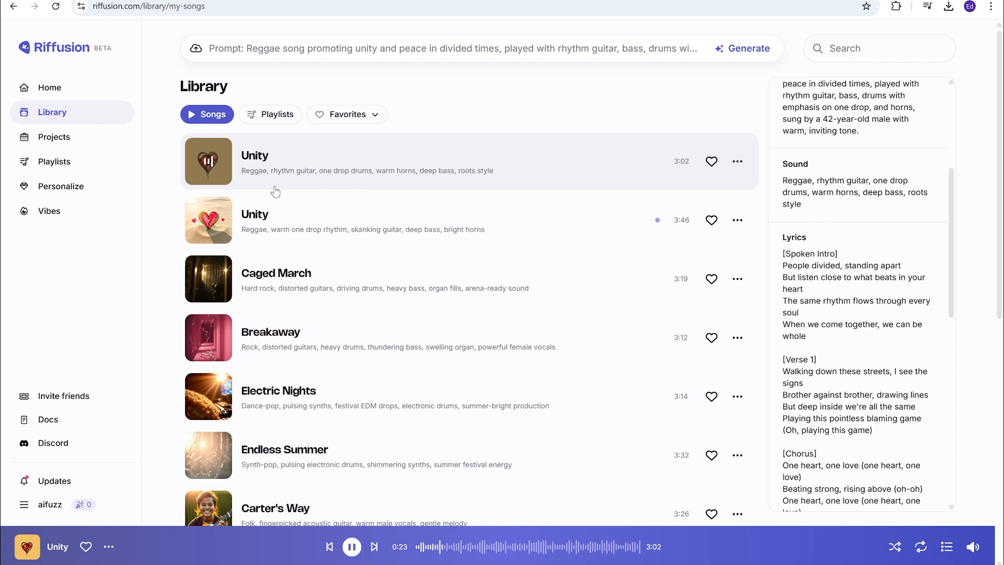
pyautogui.click(351, 546)
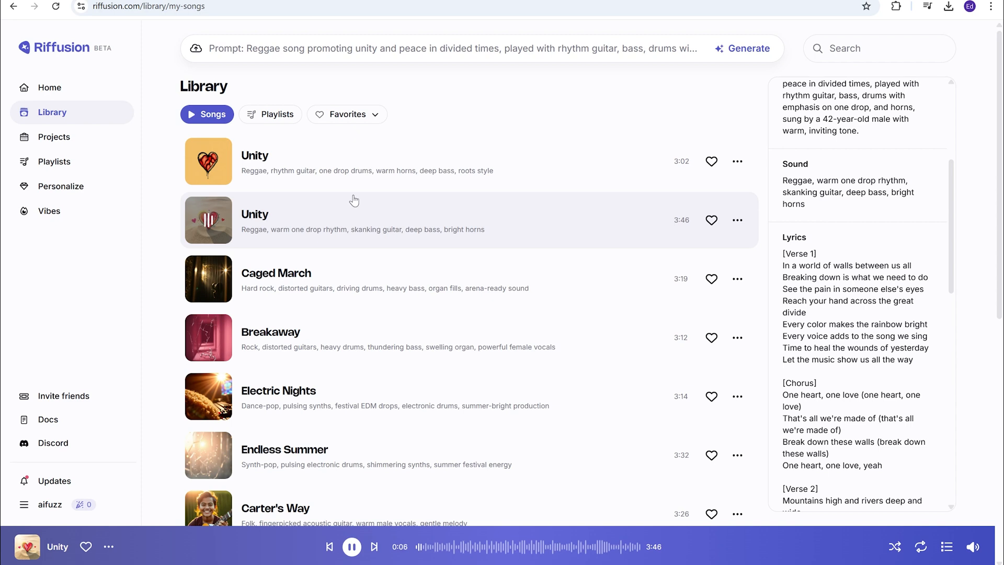
pyautogui.moveTo(493, 337)
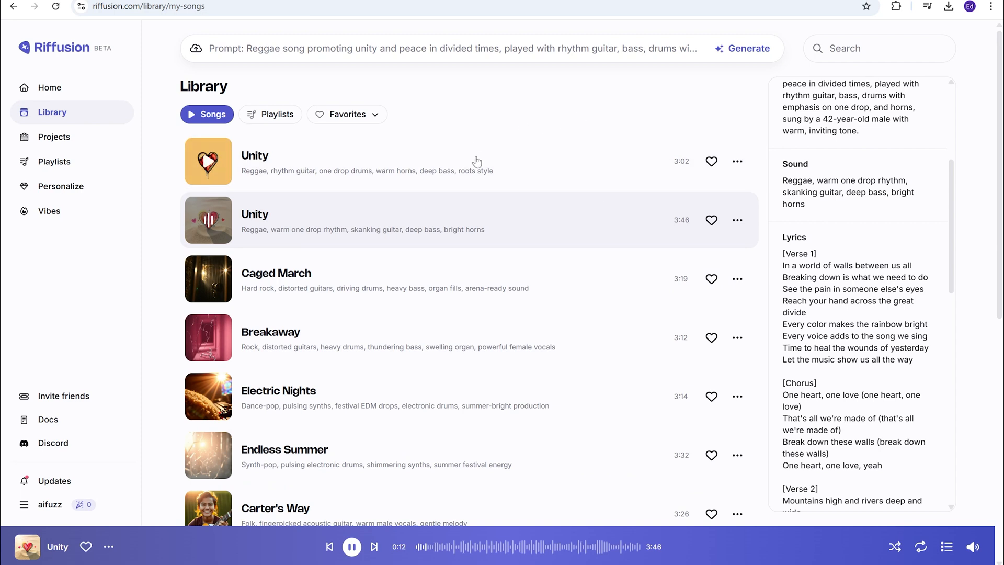
pyautogui.moveTo(539, 120)
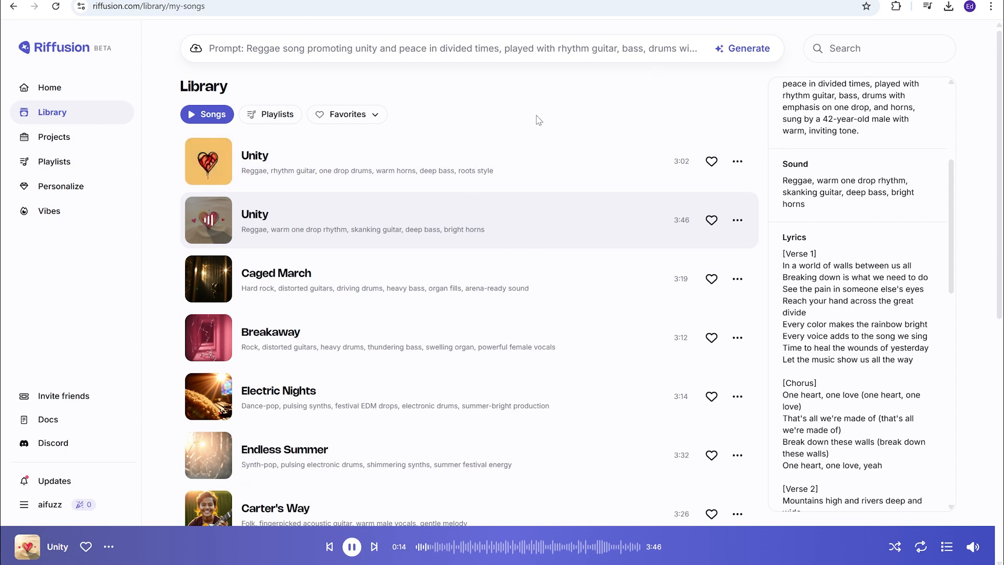
pyautogui.moveTo(525, 125)
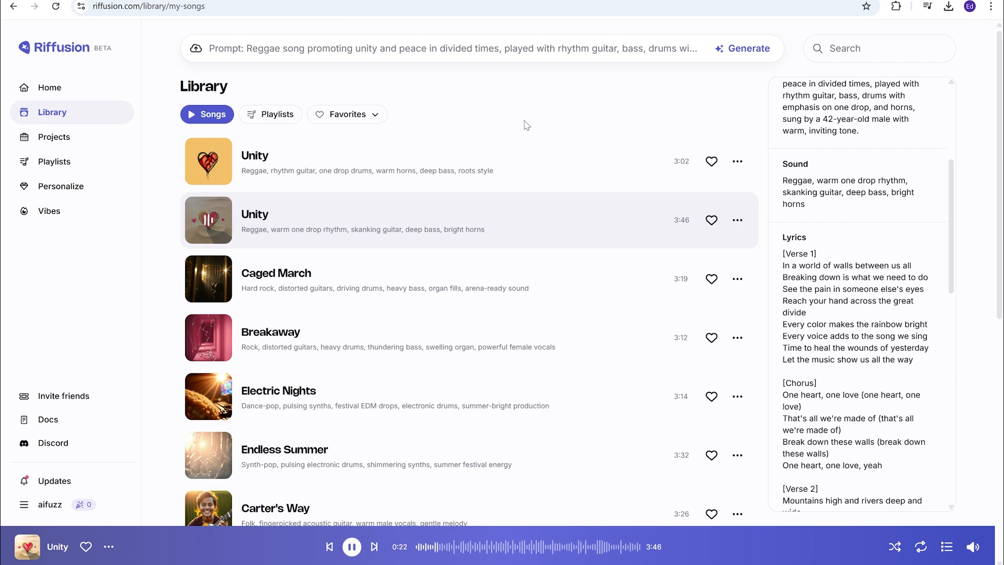
pyautogui.moveTo(402, 217)
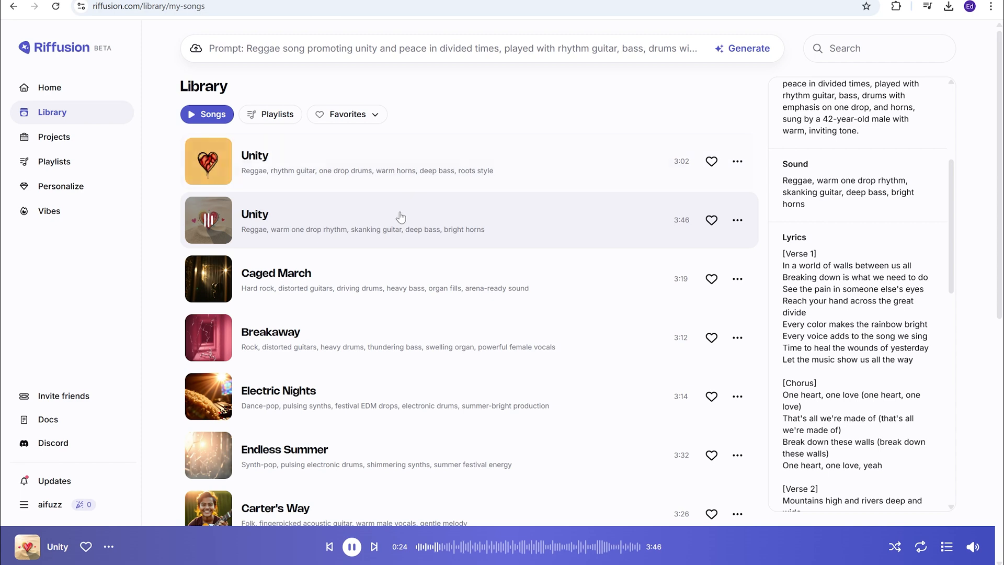
pyautogui.moveTo(453, 220)
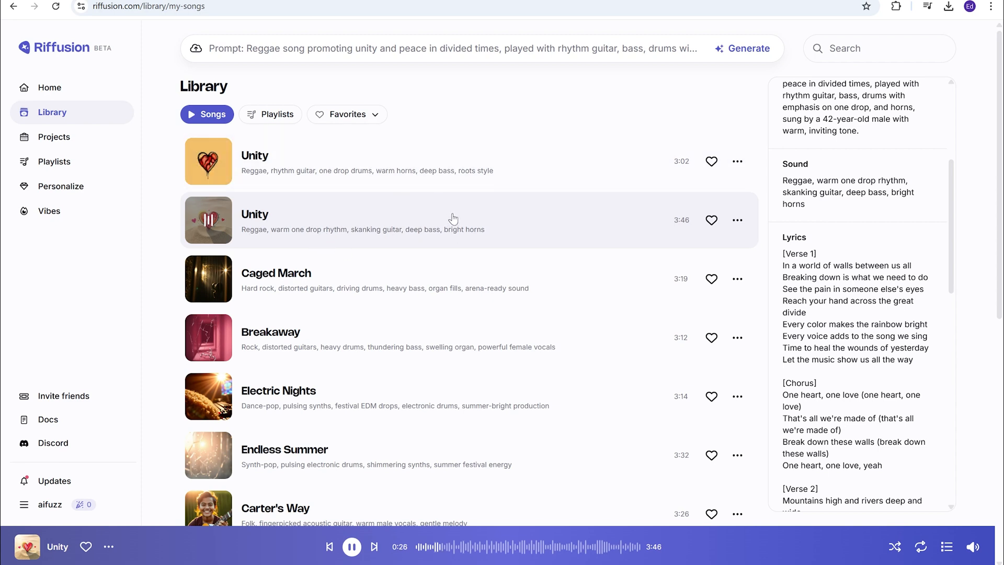
pyautogui.moveTo(493, 236)
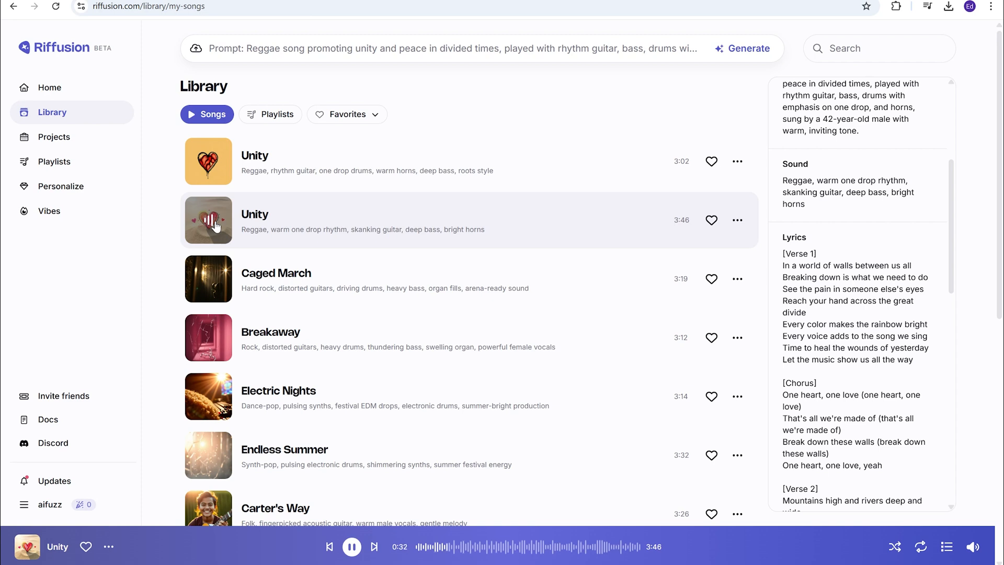
# Step: Pause the longer Unity track and reopen the prompt editor showing the reggae prompt
pyautogui.click(351, 547)
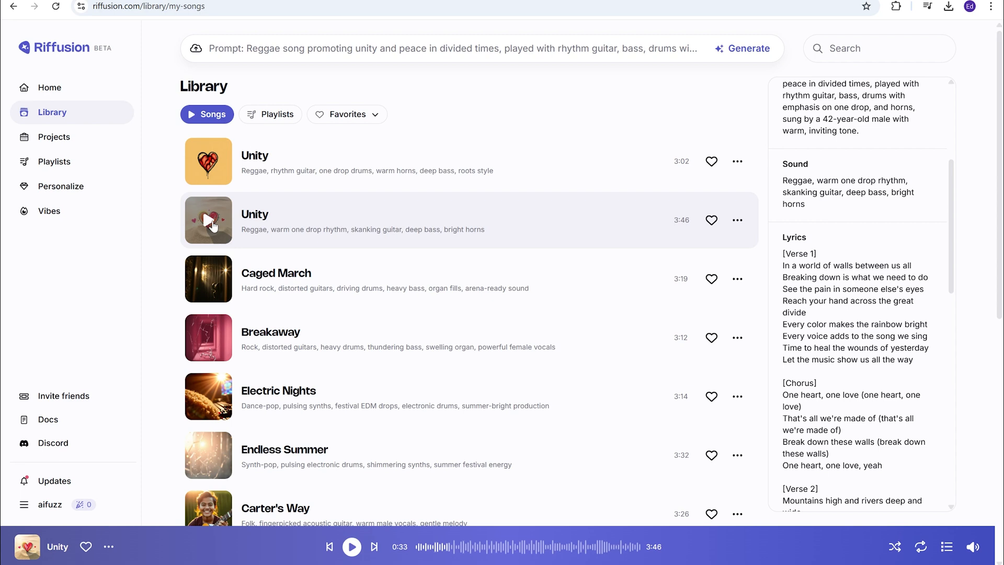
pyautogui.moveTo(650, 70)
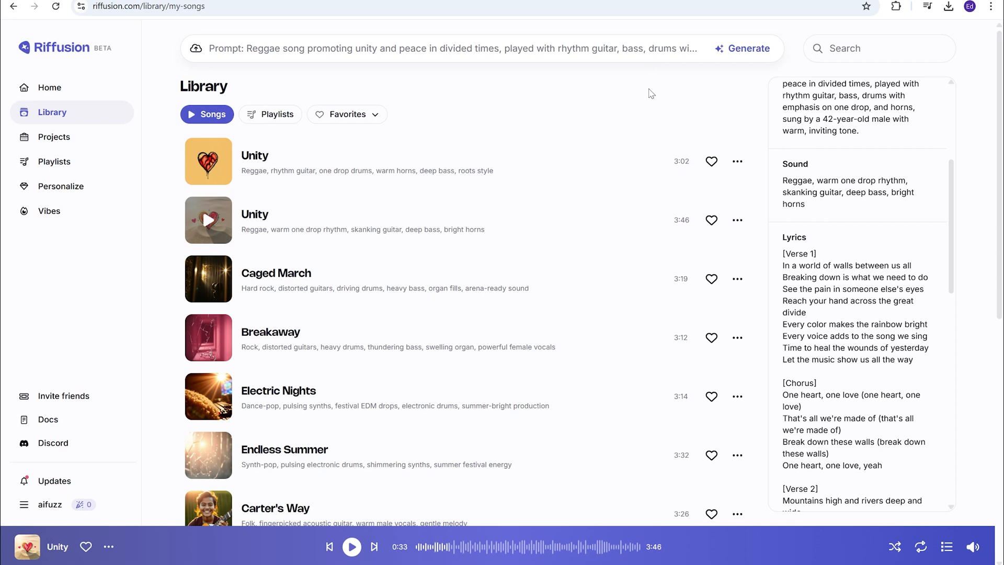
pyautogui.click(448, 49)
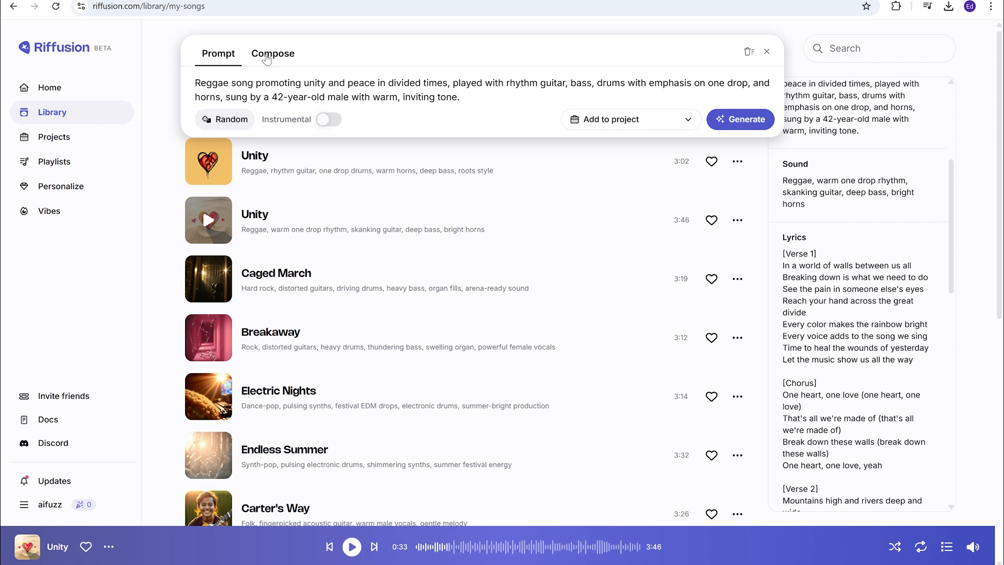
# Step: In Compose, paste the SMILE poster lyrics and add Dramatic, Percussive claps, Nostalgic melodies sound
pyautogui.click(273, 53)
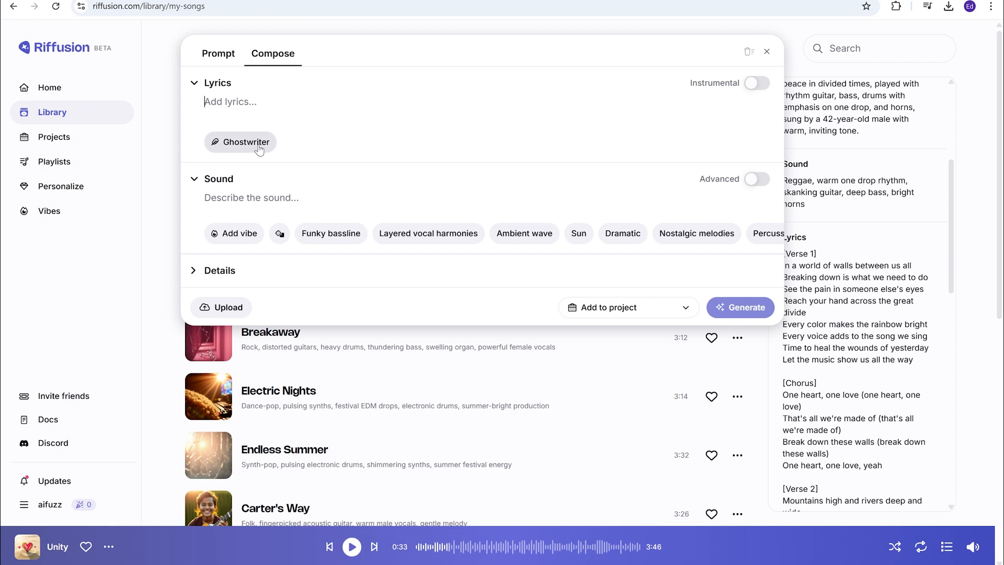
pyautogui.moveTo(245, 142)
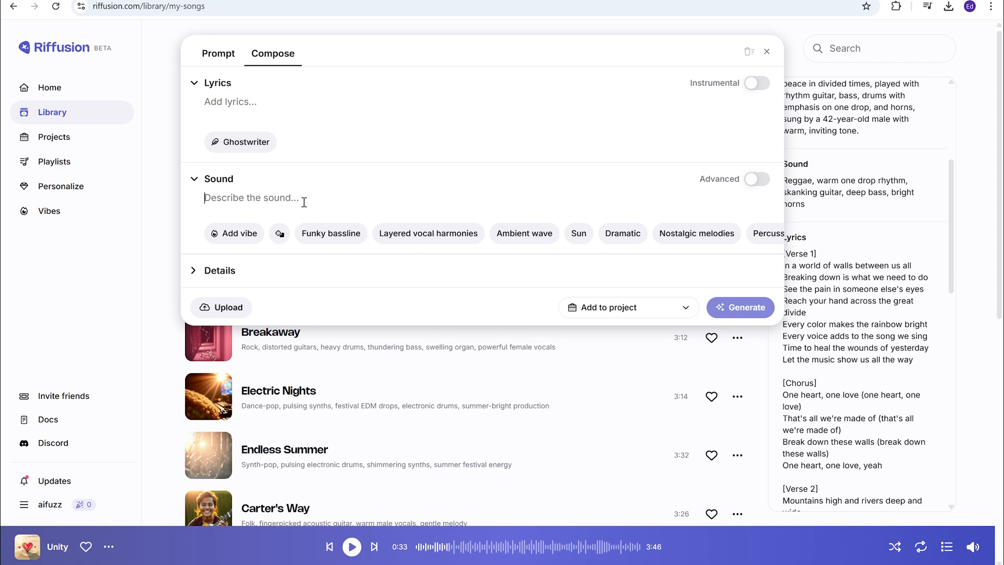
pyautogui.click(231, 102)
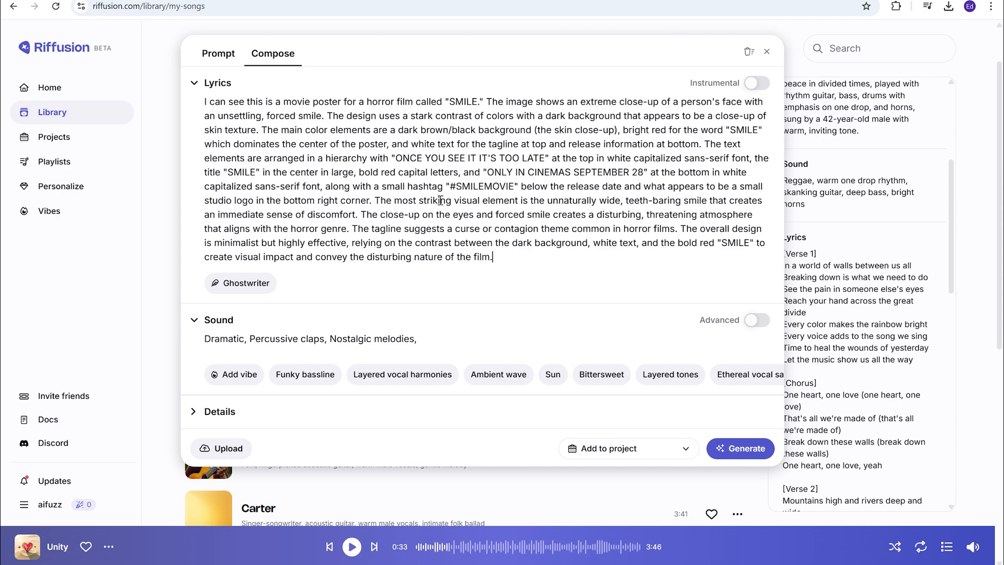
pyautogui.moveTo(533, 193)
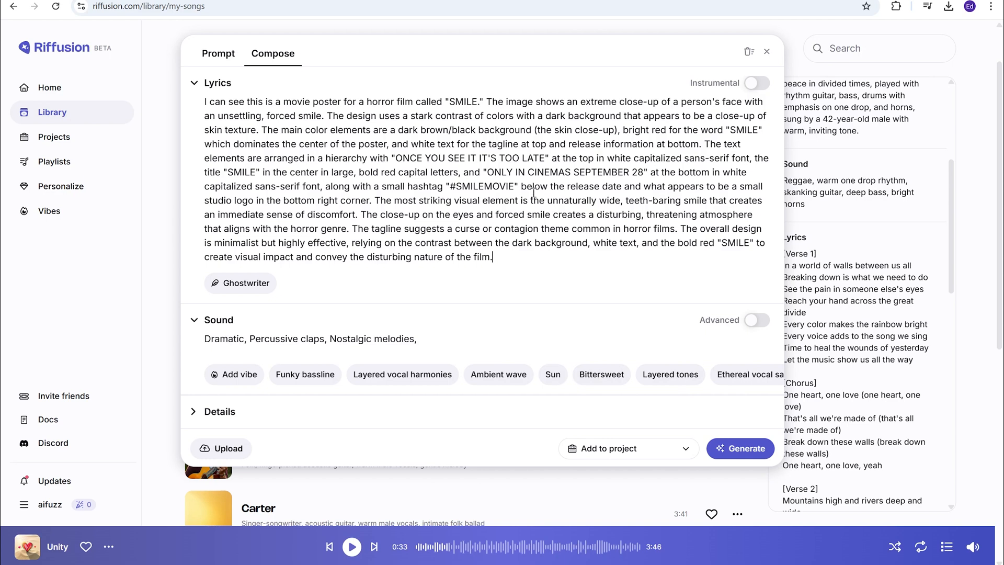
pyautogui.moveTo(497, 240)
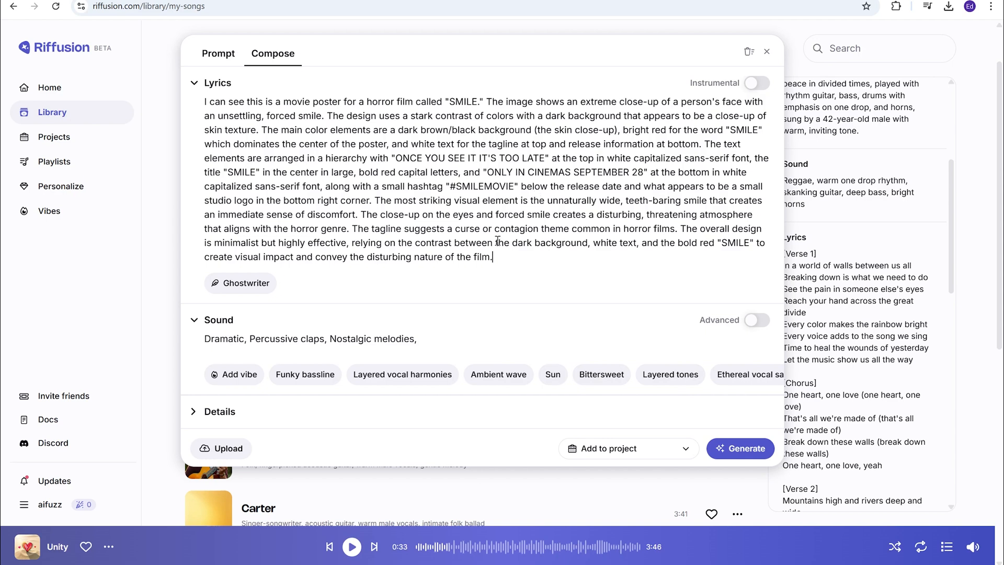
pyautogui.moveTo(493, 249)
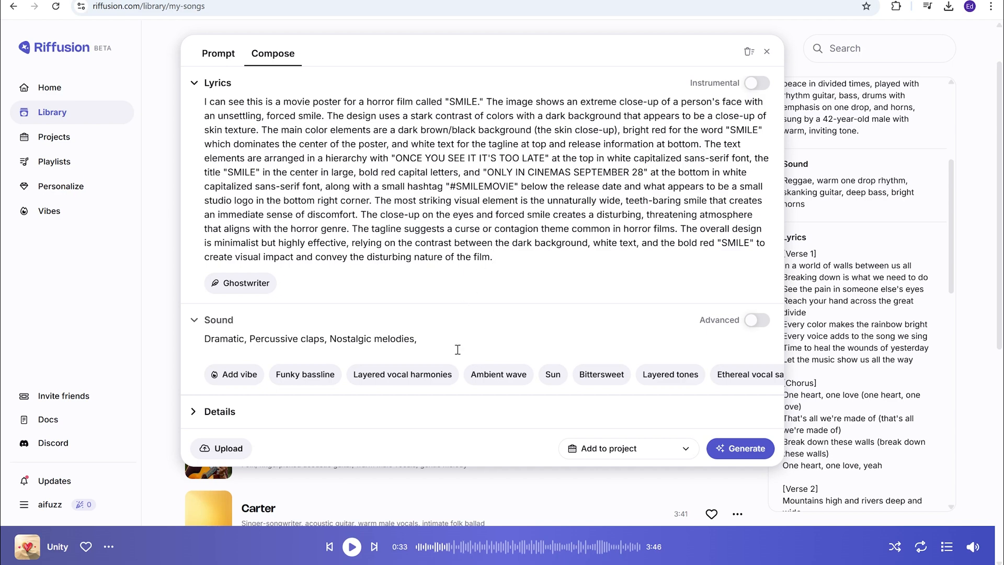
pyautogui.moveTo(528, 394)
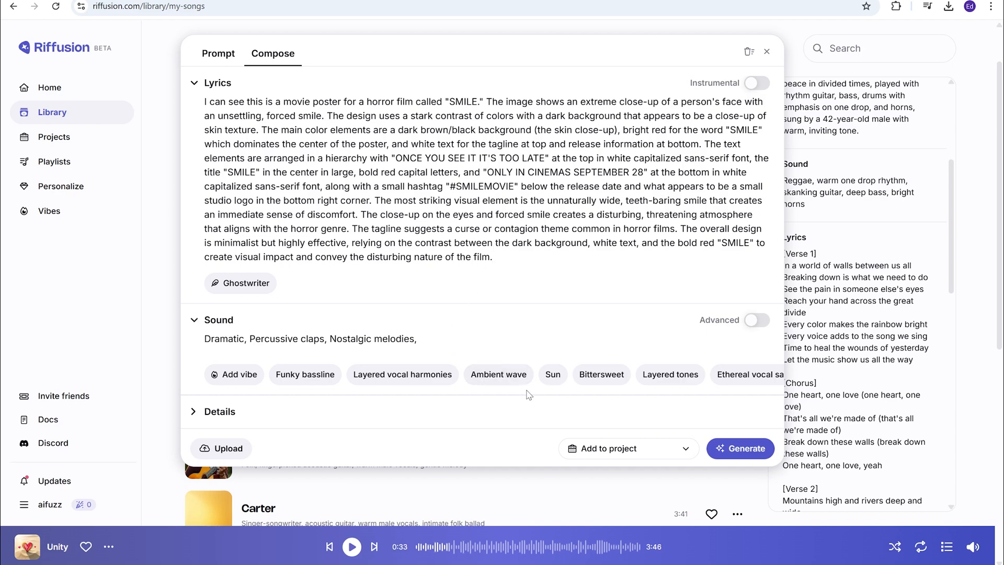
pyautogui.moveTo(447, 408)
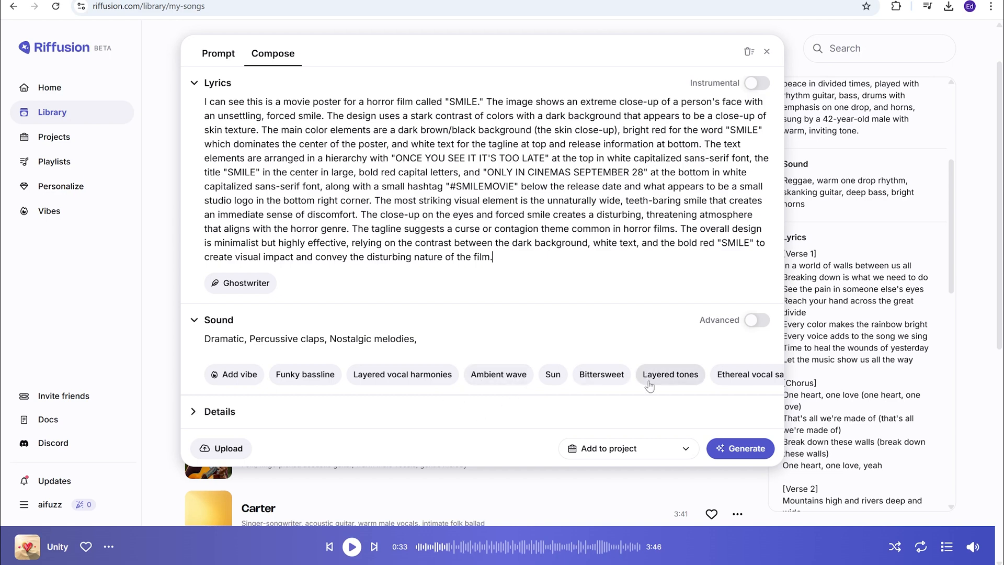
# Step: Add Ethereal vocal samples, Layered tones and Bittersweet to the sound tags
pyautogui.click(745, 374)
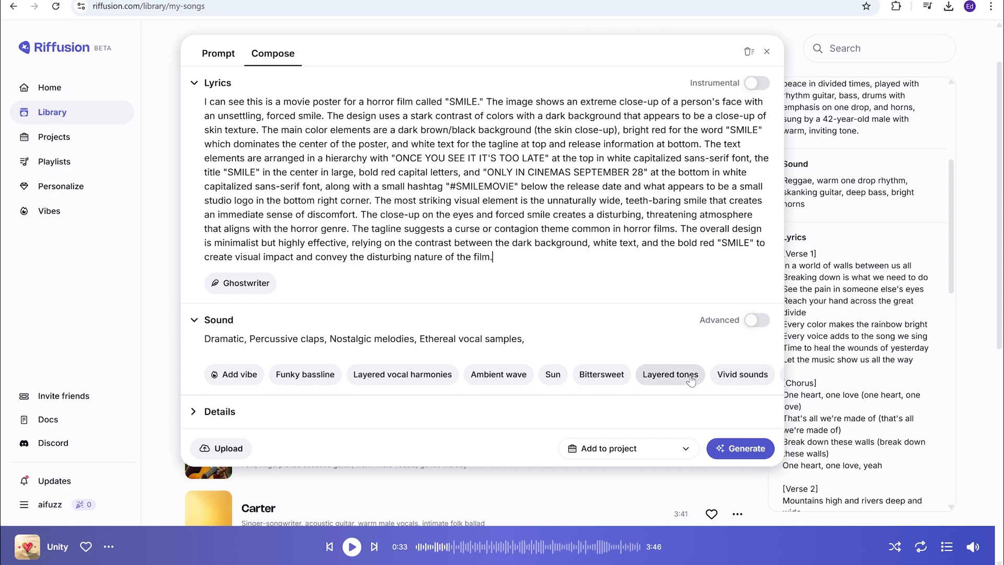
pyautogui.click(669, 374)
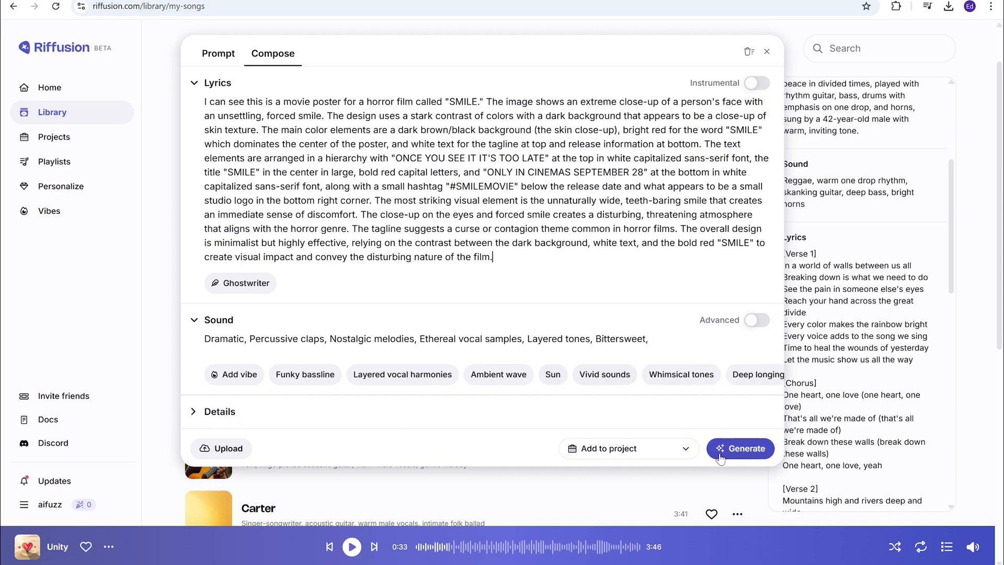
# Step: Generate Eerie Echo and Haunting Smile, then play Haunting Smile
pyautogui.click(740, 448)
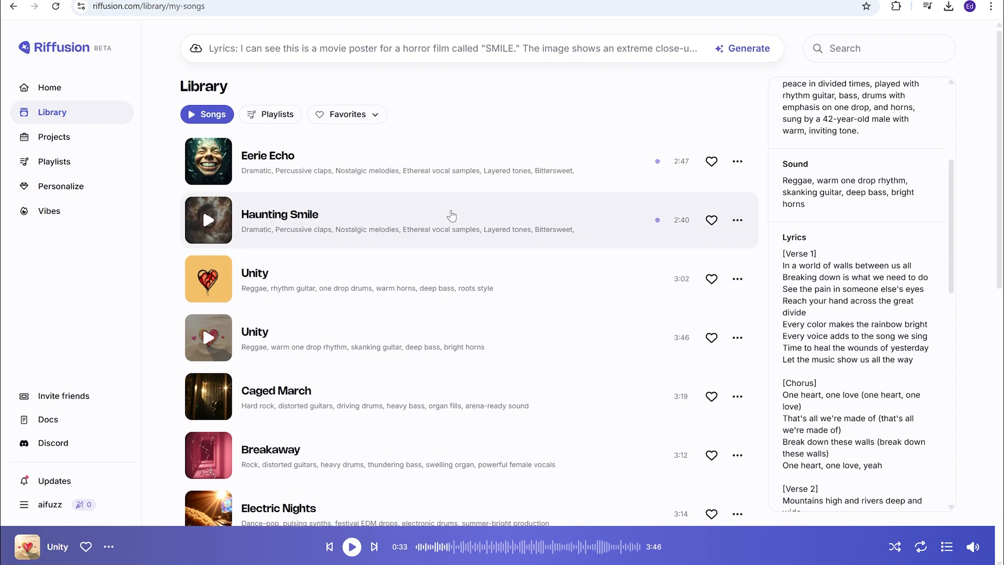
pyautogui.moveTo(337, 240)
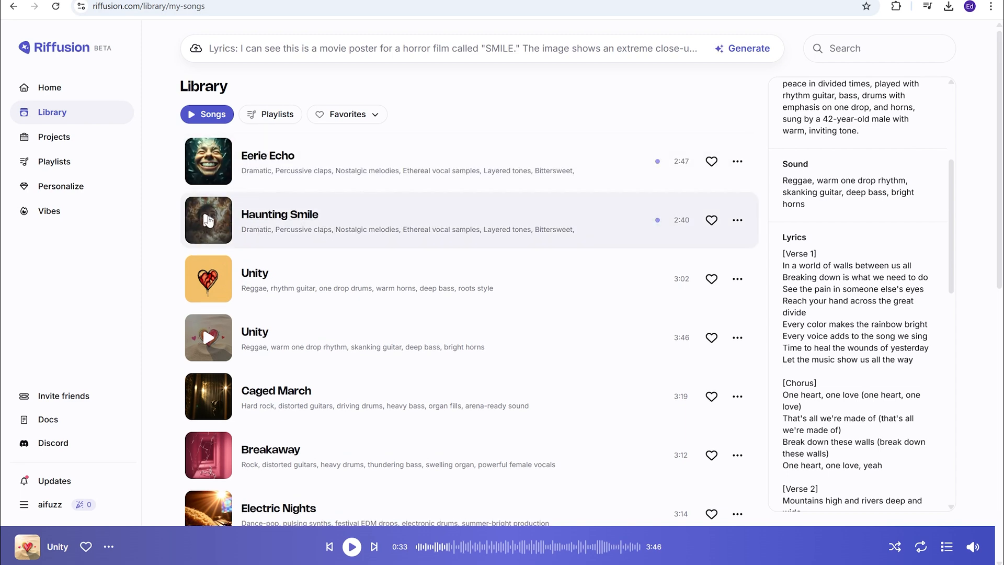
pyautogui.click(209, 220)
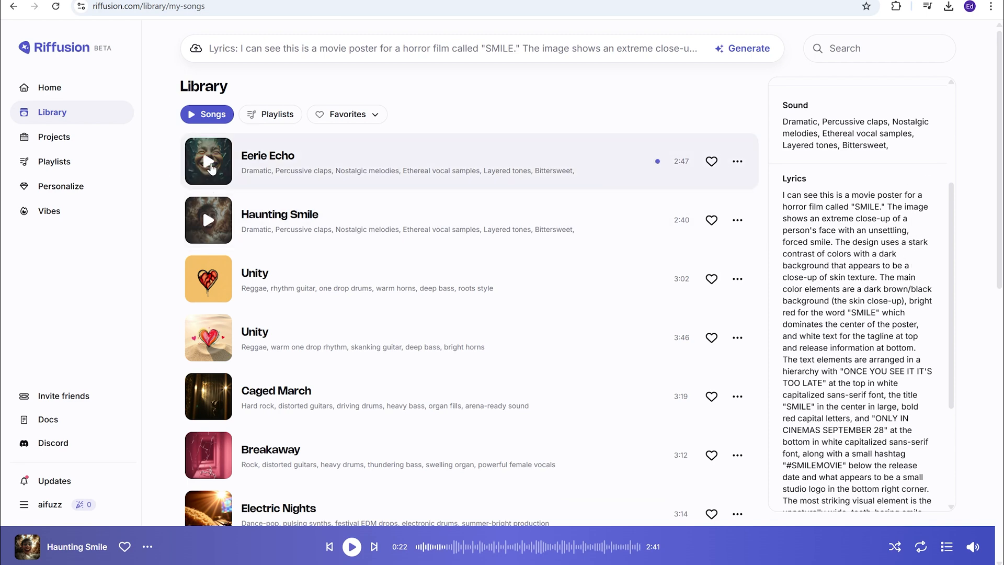
# Step: Play Eerie Echo and scroll its details to read the Sound and SMILE lyrics
pyautogui.click(208, 161)
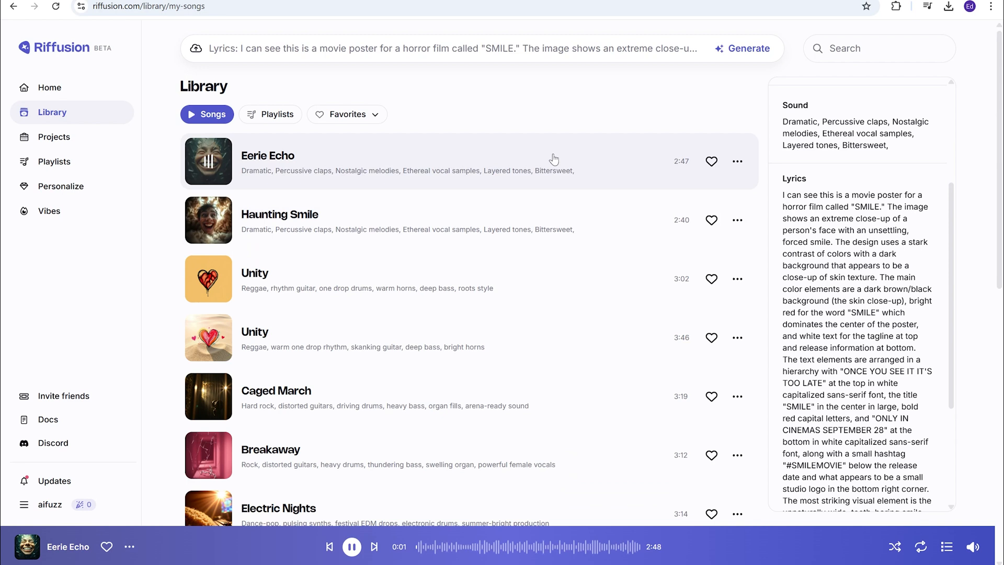
pyautogui.moveTo(559, 114)
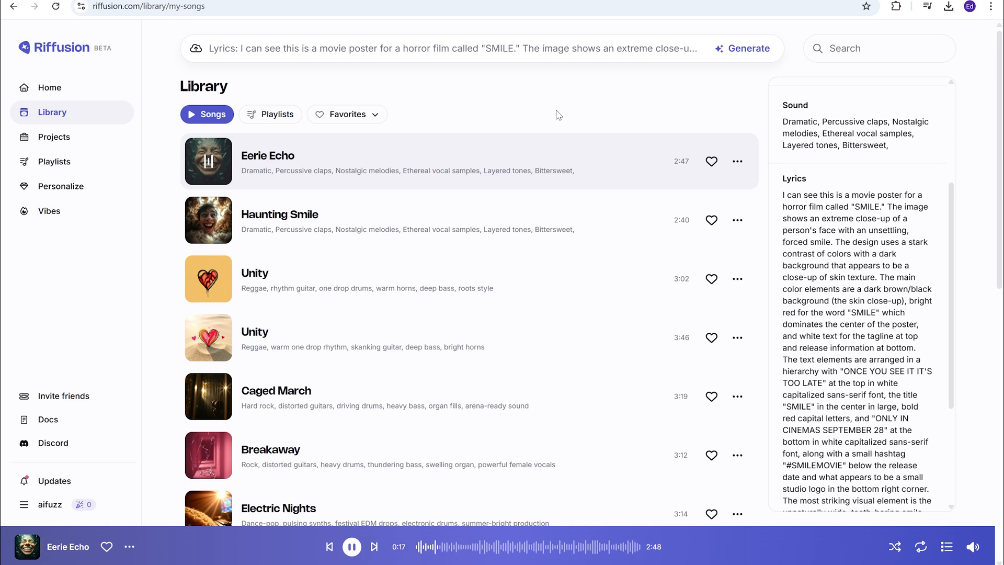
pyautogui.moveTo(525, 80)
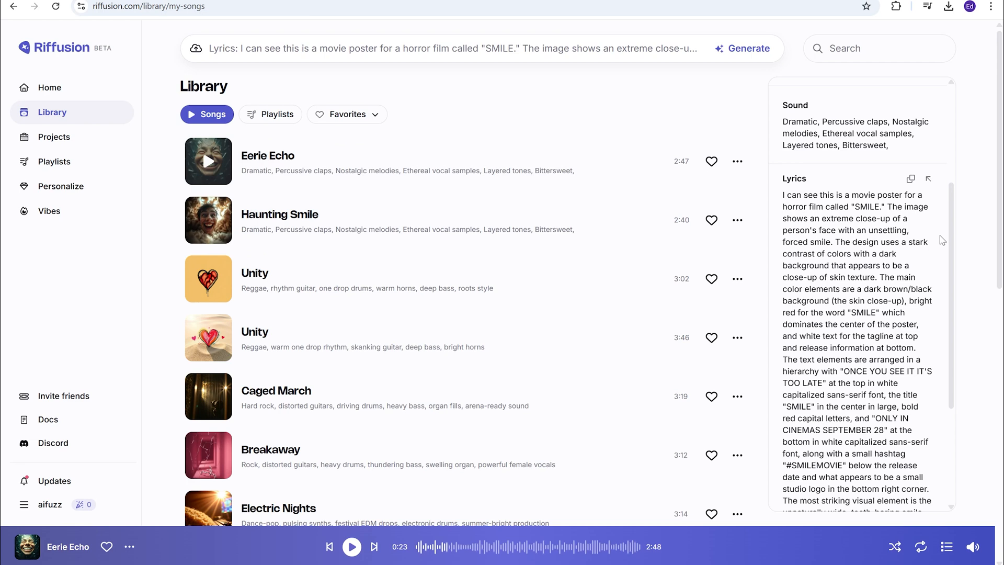
pyautogui.scroll(-3)
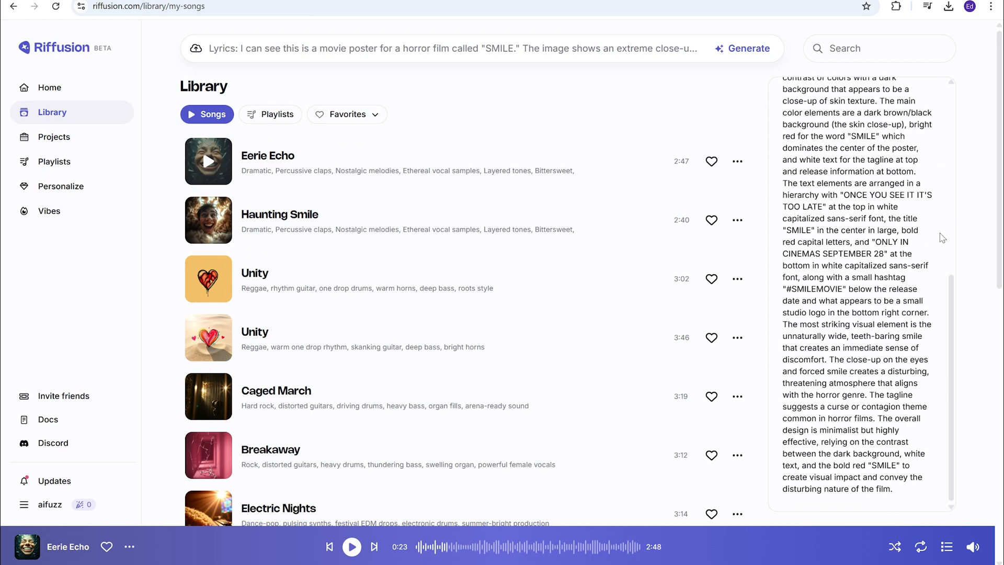
pyautogui.moveTo(646, 219)
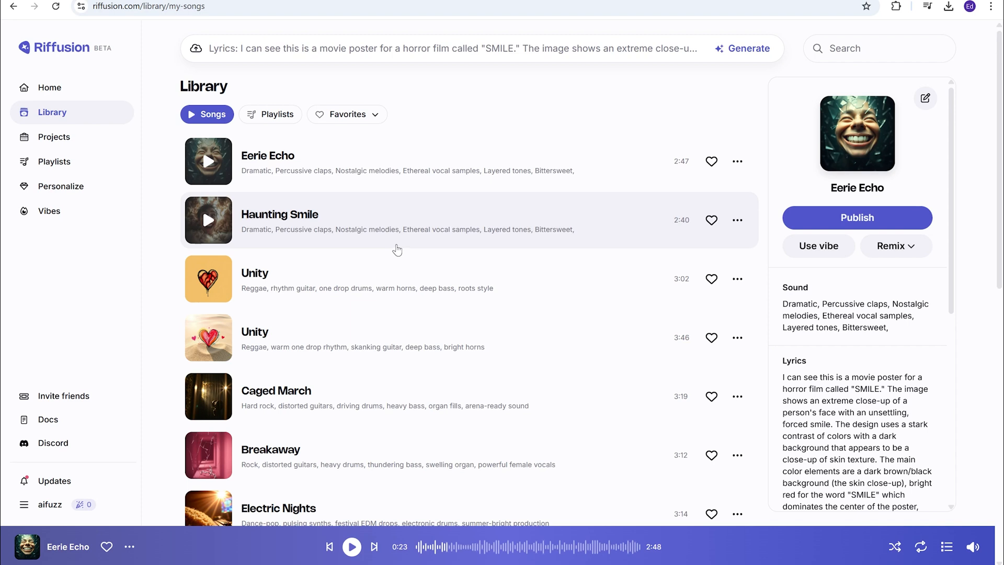
pyautogui.moveTo(402, 244)
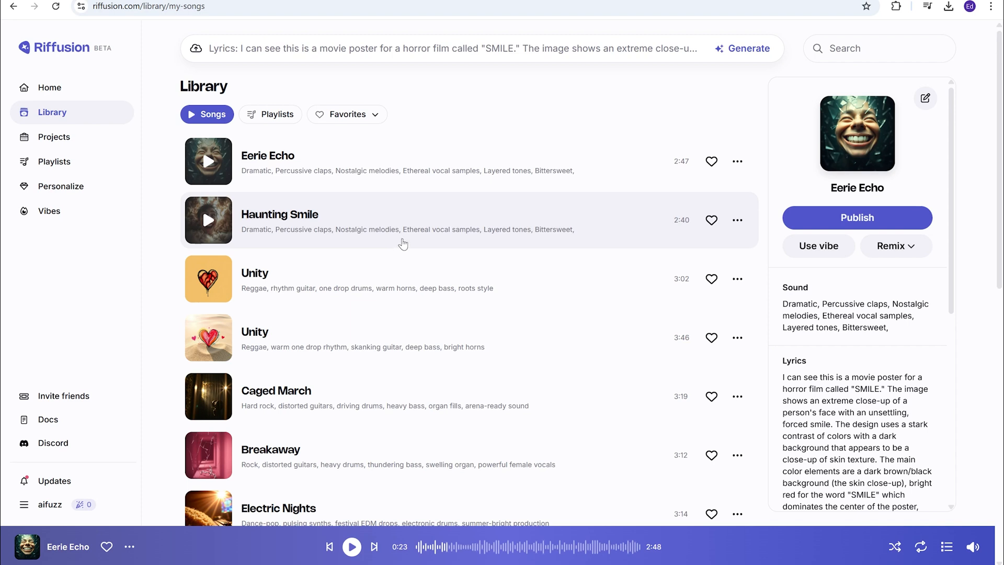